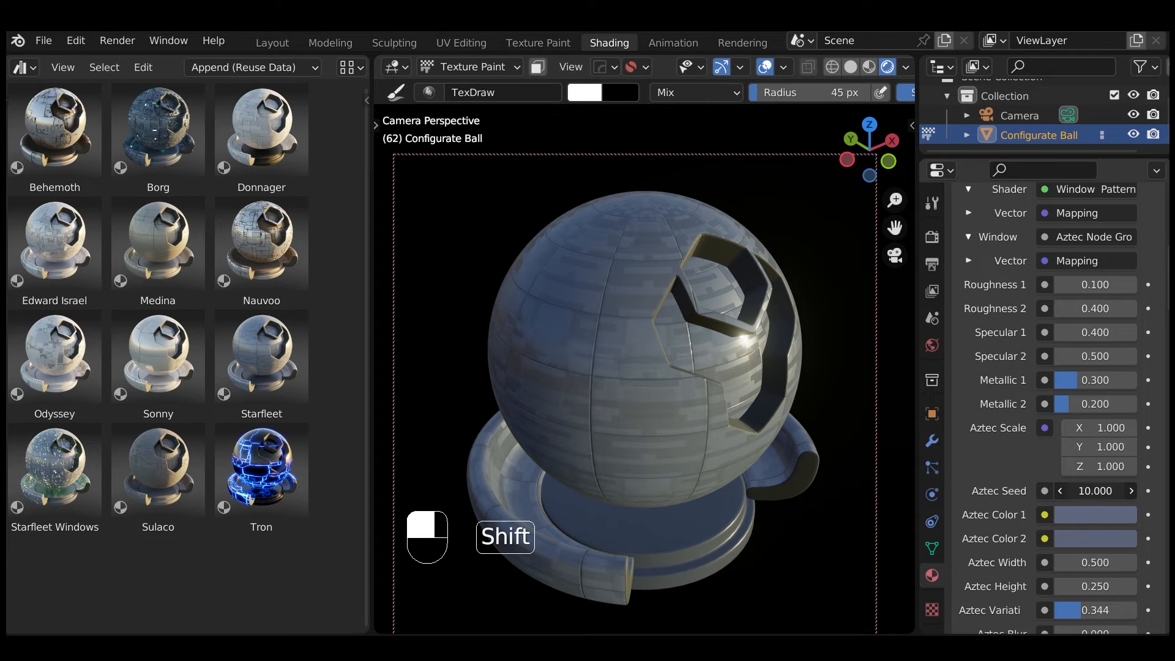
Change the window seed and paint glowing windows onto the demo ball.
{"action": "left_click_drag", "start_coordinate": [1094, 490], "coordinate": [1124, 489]}
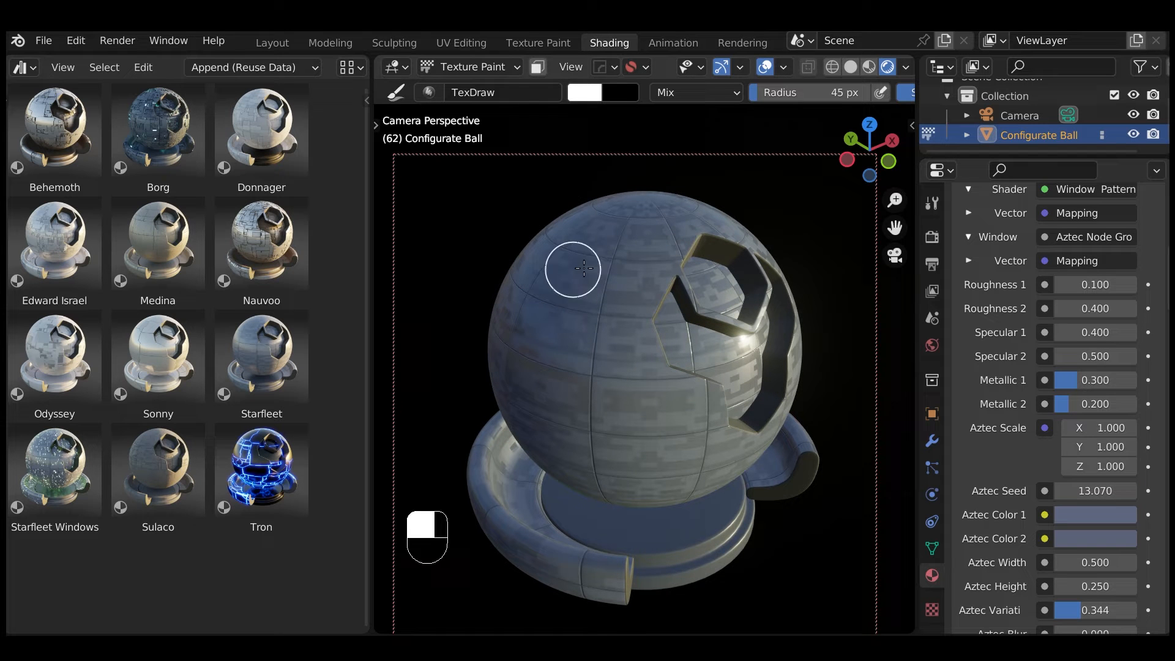
{"action": "left_click_drag", "start_coordinate": [573, 268], "coordinate": [607, 321]}
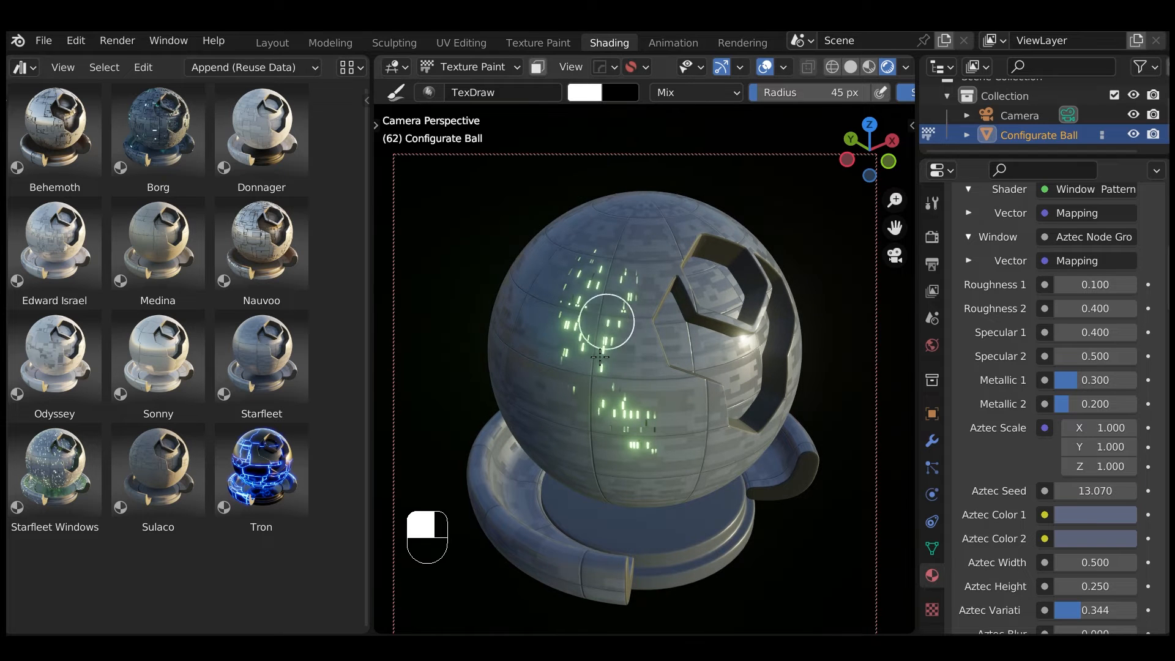
{"action": "left_click_drag", "start_coordinate": [604, 329], "coordinate": [550, 315]}
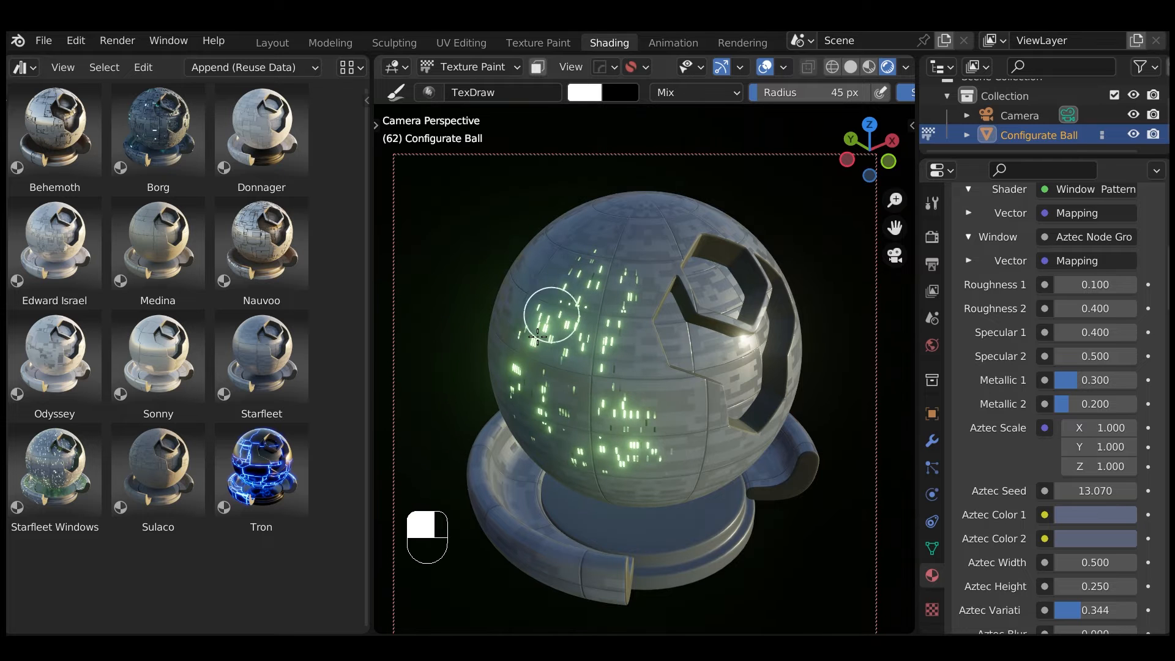
{"action": "left_click_drag", "start_coordinate": [551, 314], "coordinate": [717, 463]}
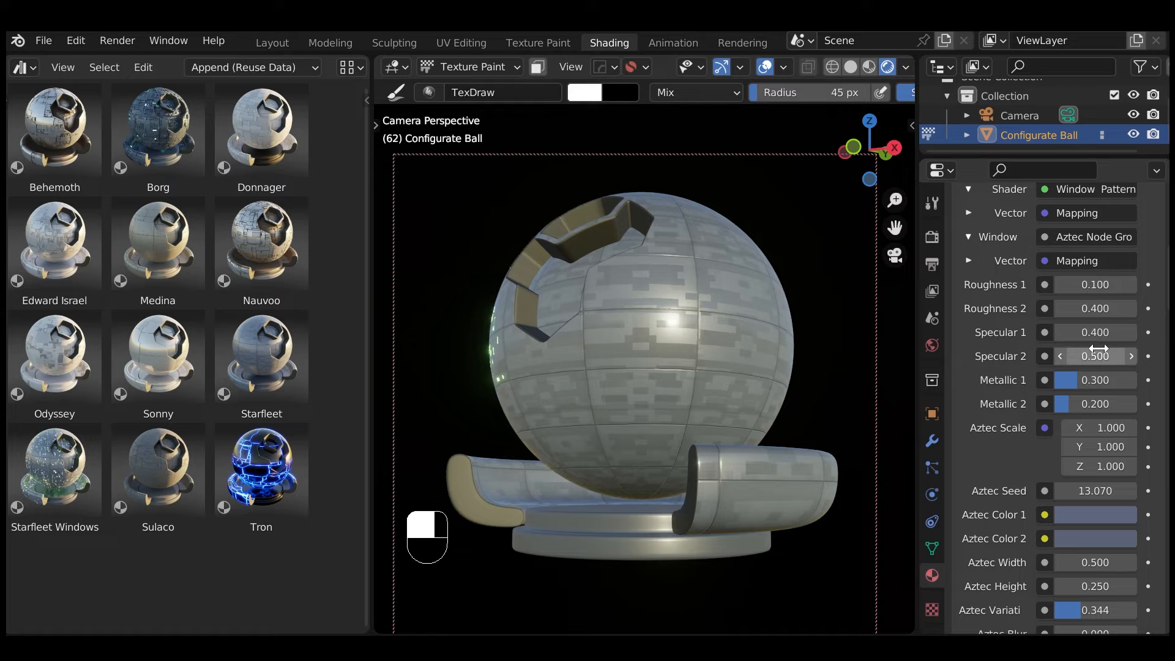
Raise both roughness values on the ball's window material.
{"action": "left_click_drag", "start_coordinate": [1094, 490], "coordinate": [1102, 491]}
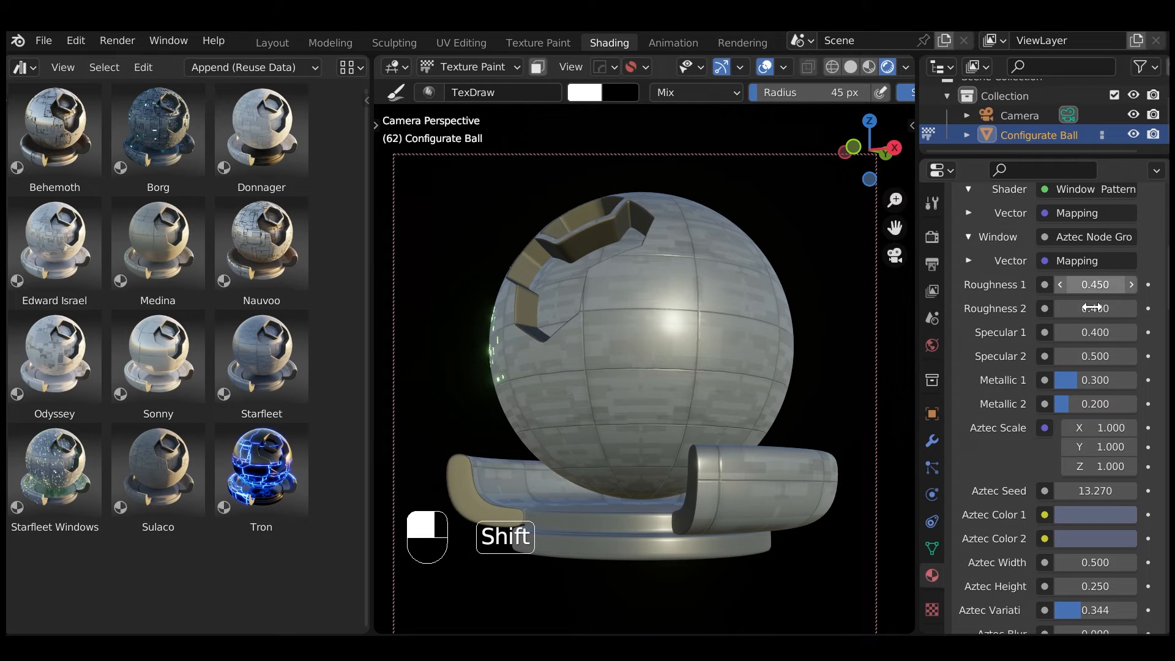
{"action": "left_click_drag", "start_coordinate": [1094, 309], "coordinate": [1123, 309]}
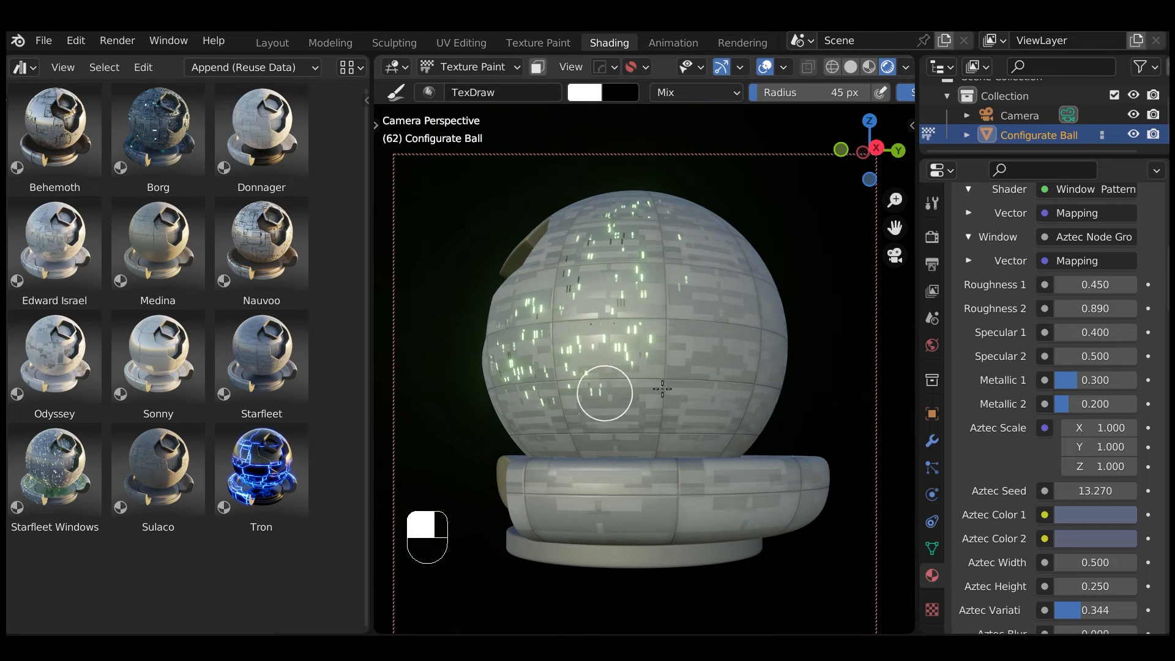
{"action": "left_click", "coordinate": [272, 42]}
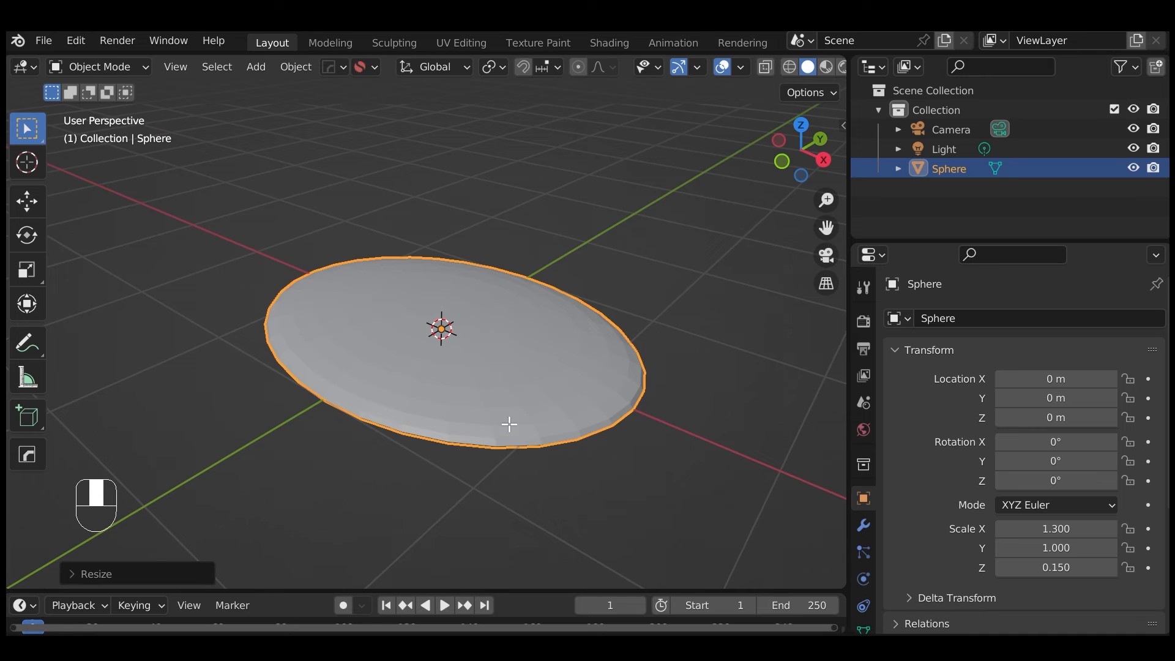
Delete the centre faces so the flattened disc becomes a ring with a hole.
{"action": "key", "text": "x"}
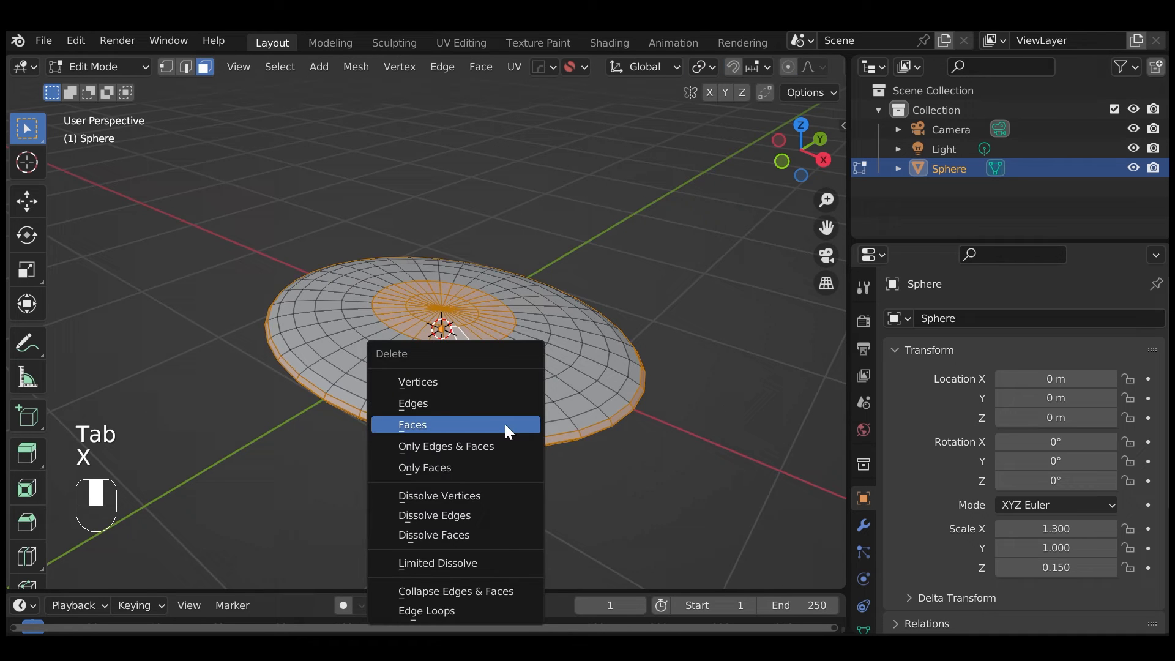
{"action": "left_click", "coordinate": [413, 425]}
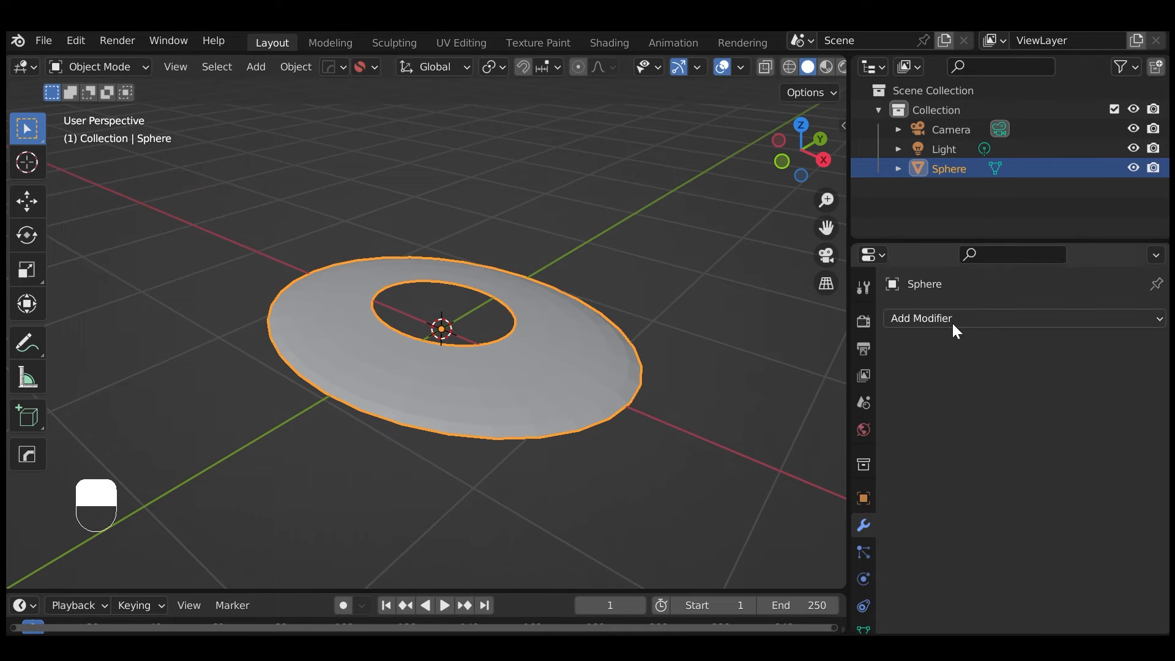
Add a Subdivision modifier at viewport level 2 and shade the saucer smooth.
{"action": "left_click", "coordinate": [921, 318]}
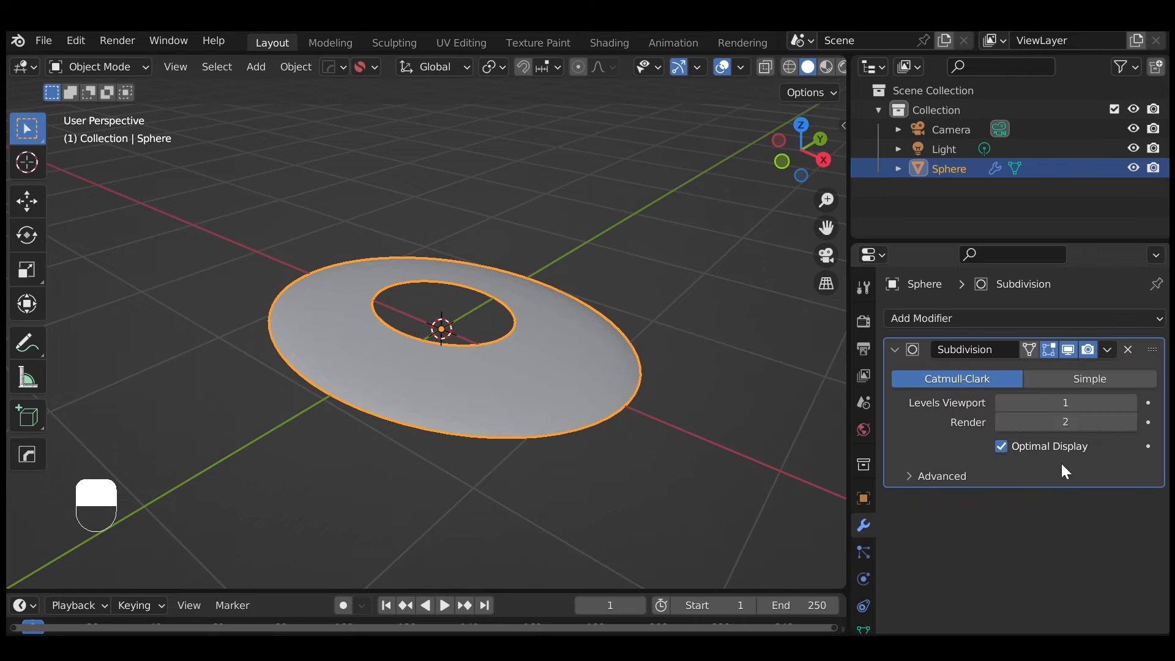
{"action": "left_click", "coordinate": [1065, 403]}
{"action": "type", "text": "2"}
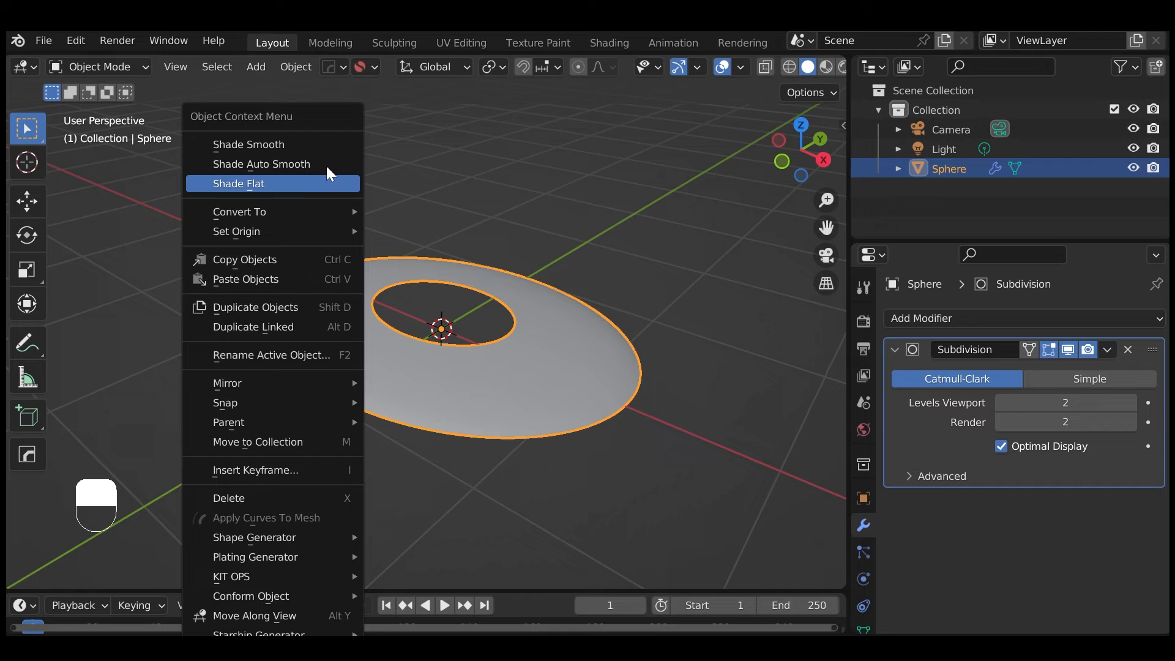
{"action": "left_click", "coordinate": [249, 144]}
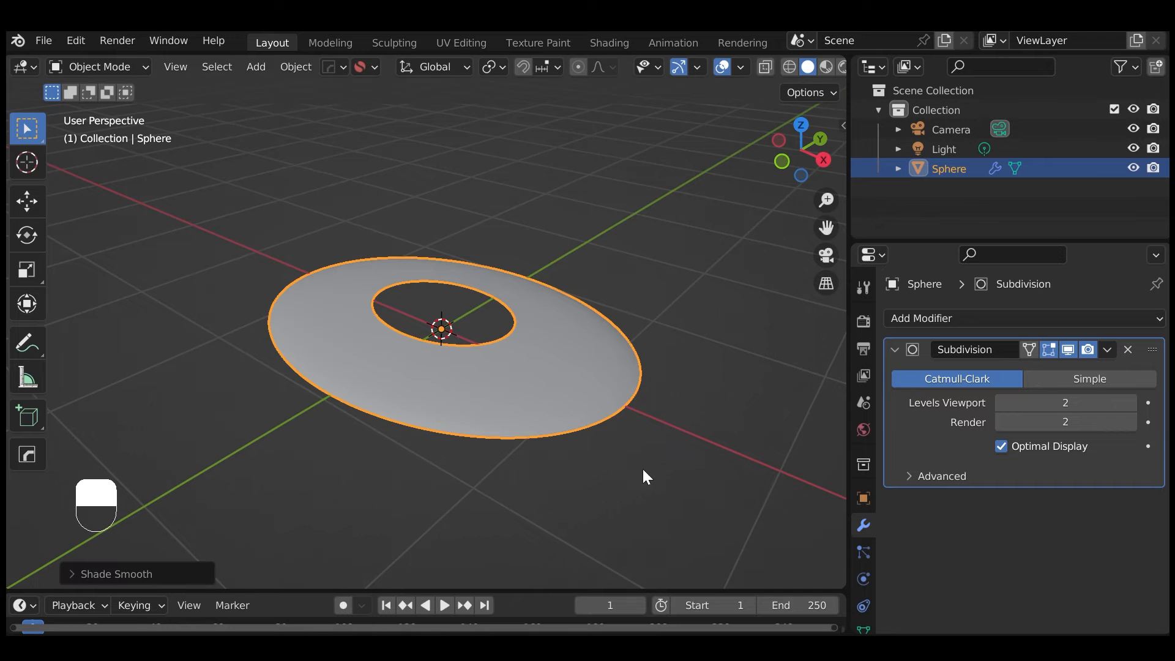
{"action": "mouse_move", "coordinate": [447, 80]}
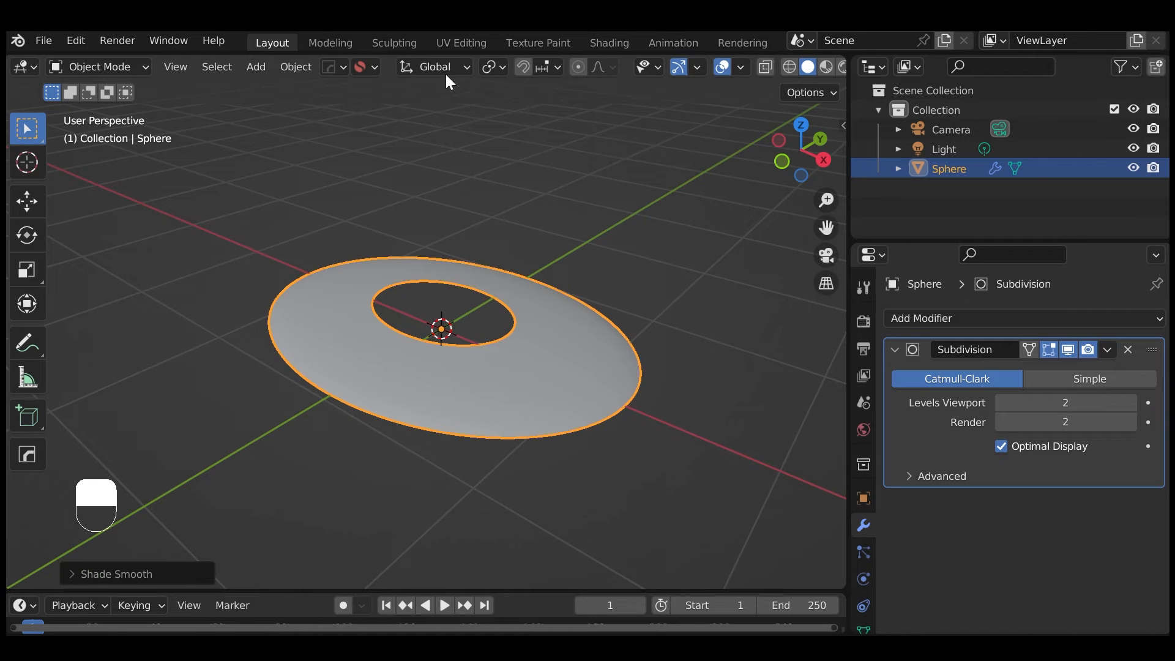
View the saucer's UVs as rectangular strips, then move to the Shading workspace.
{"action": "left_click", "coordinate": [460, 42]}
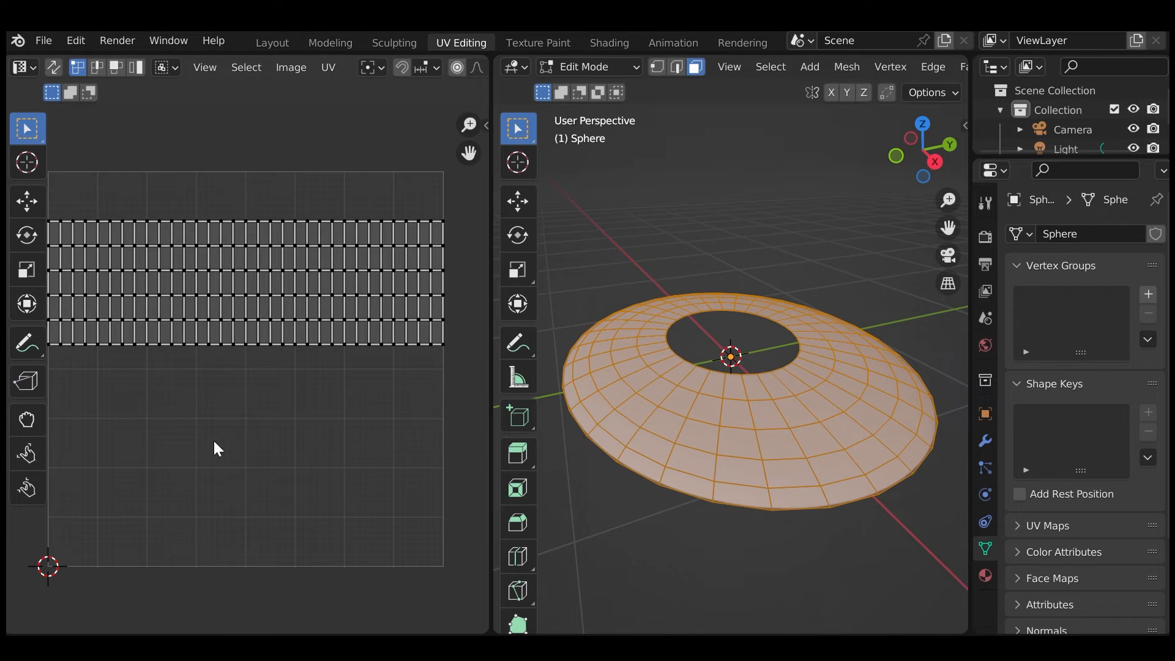
{"action": "left_click", "coordinate": [608, 41]}
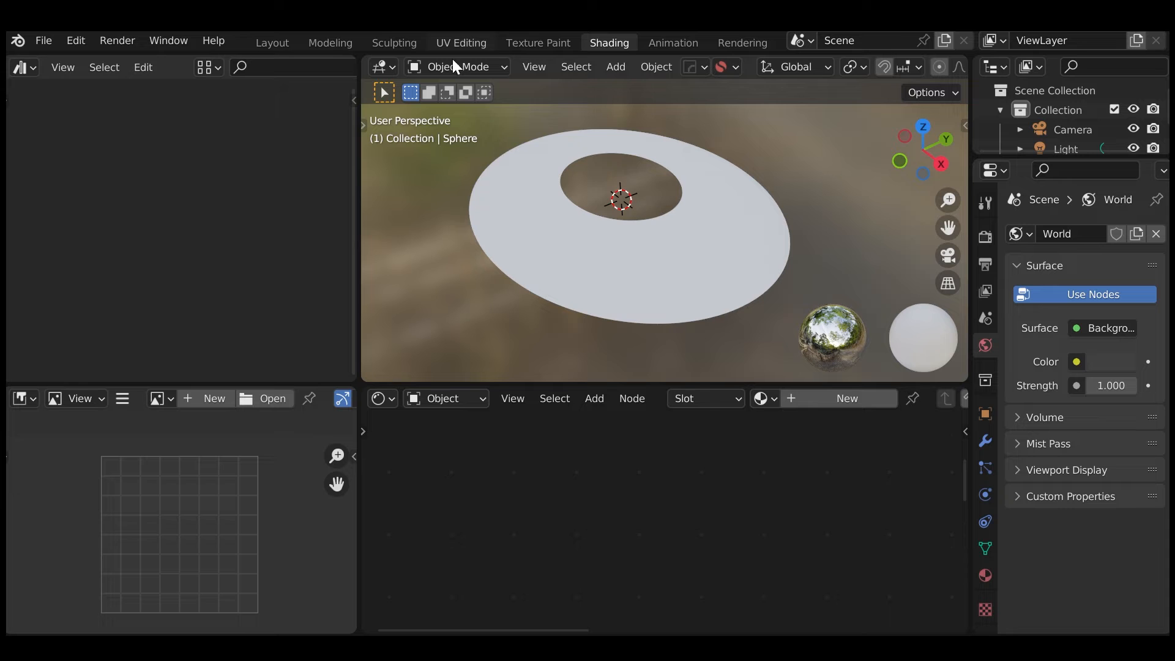
Assign the Starfleet Windows hull material to the saucer ring.
{"action": "left_click", "coordinate": [21, 66]}
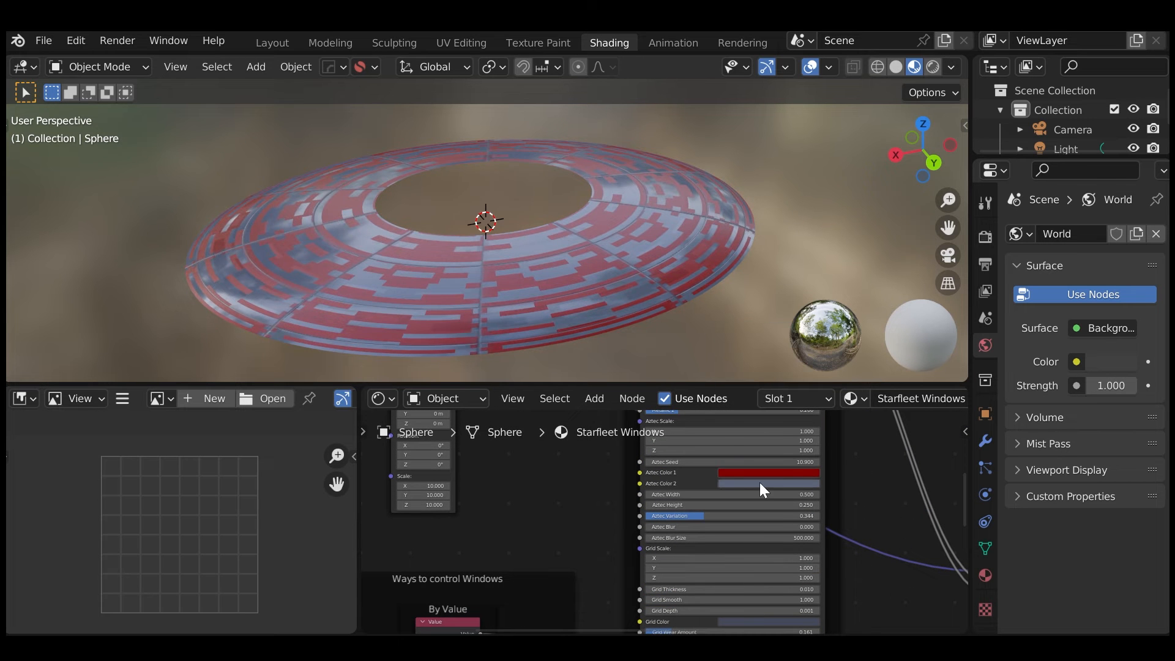
Recolour Aztec Color 1 grey-blue, set the Windows Y/N value to 1.000 and start a new image.
{"action": "left_click", "coordinate": [766, 483]}
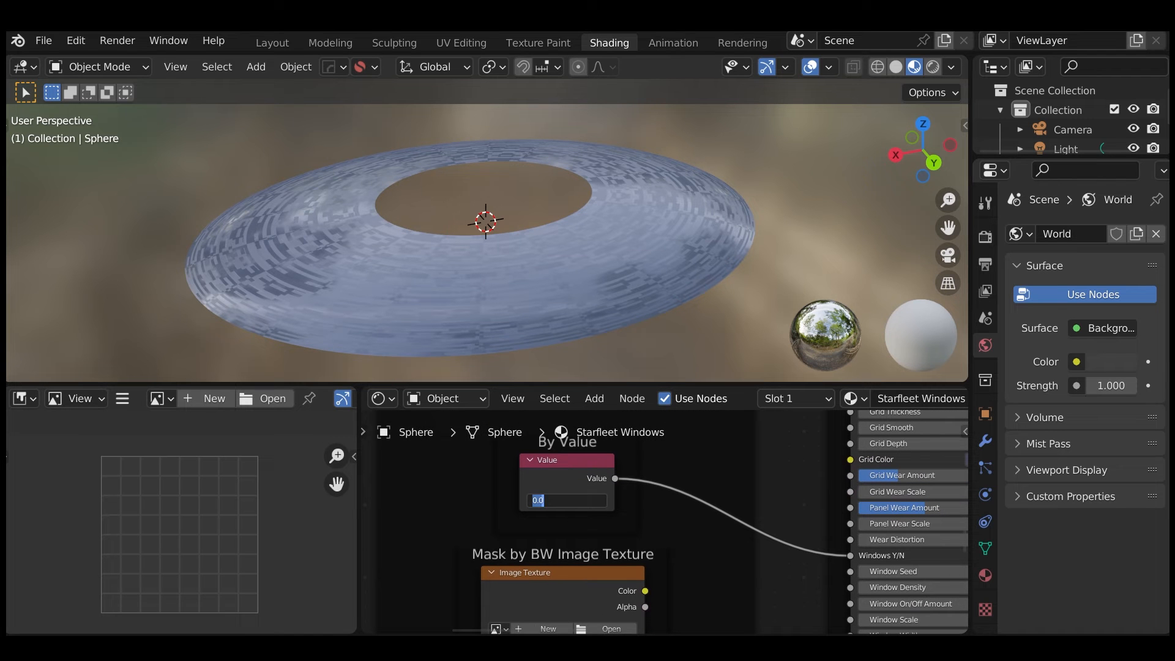
{"action": "type", "text": "1.000"}
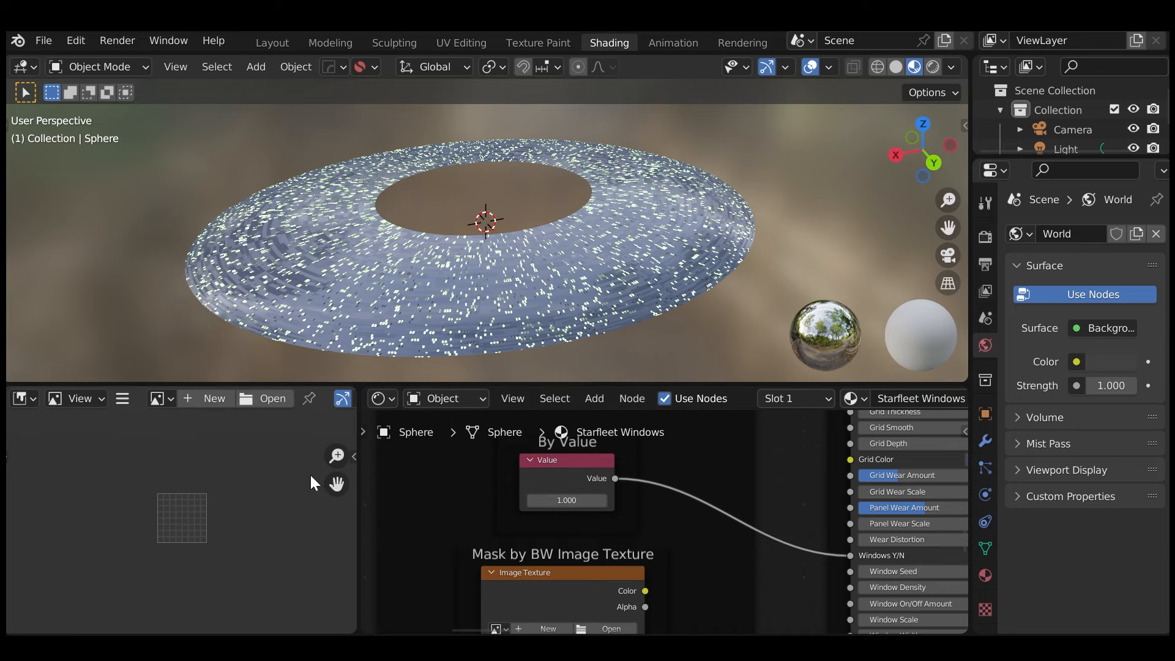
{"action": "left_click", "coordinate": [213, 398]}
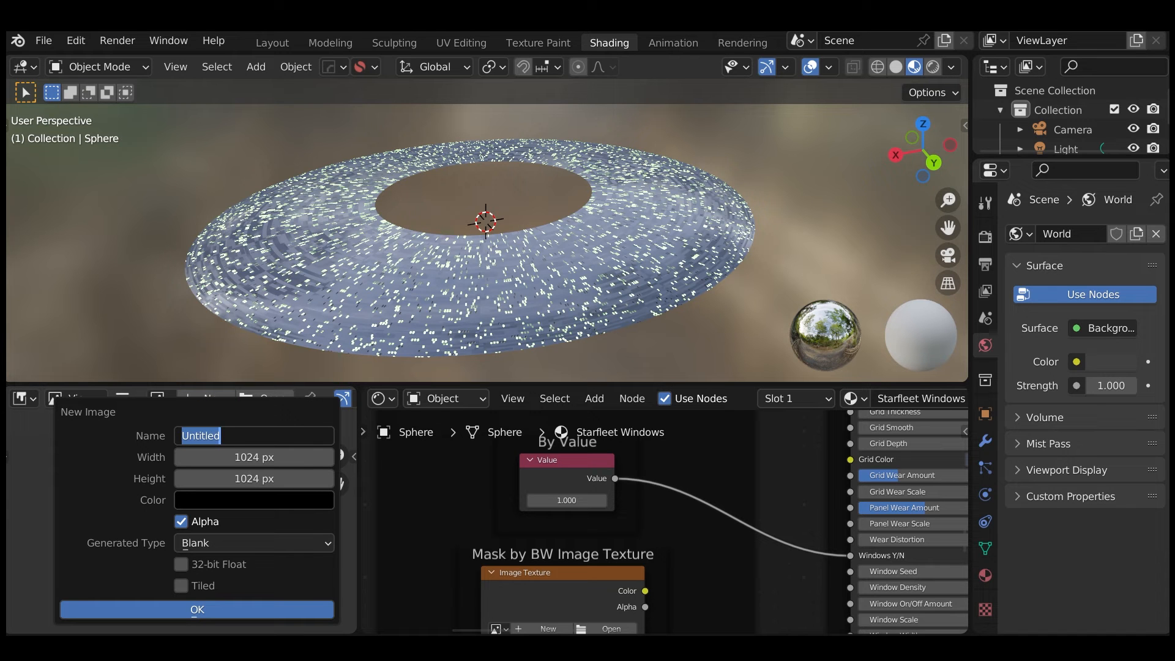
Create a new blank black image named Windows Mask.
{"action": "type", "text": "Windows Mask"}
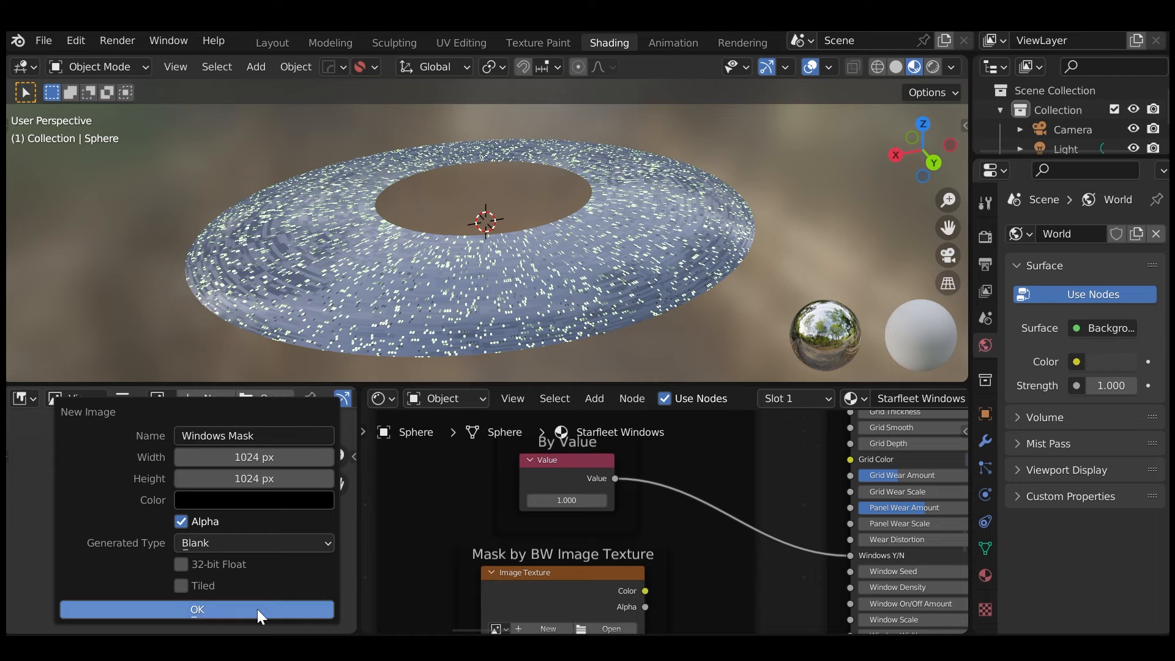
{"action": "left_click", "coordinate": [198, 609]}
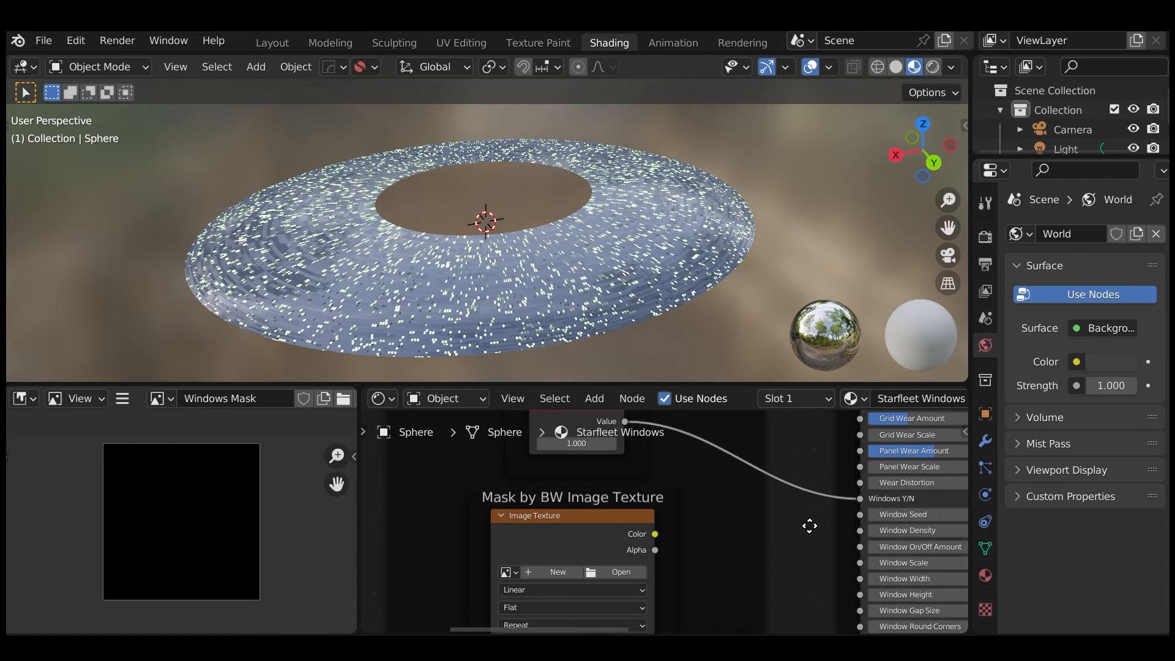
Load Windows Mask into the Image Texture node feeding Windows Y/N, hiding the windows.
{"action": "left_click_drag", "start_coordinate": [809, 526], "coordinate": [777, 609]}
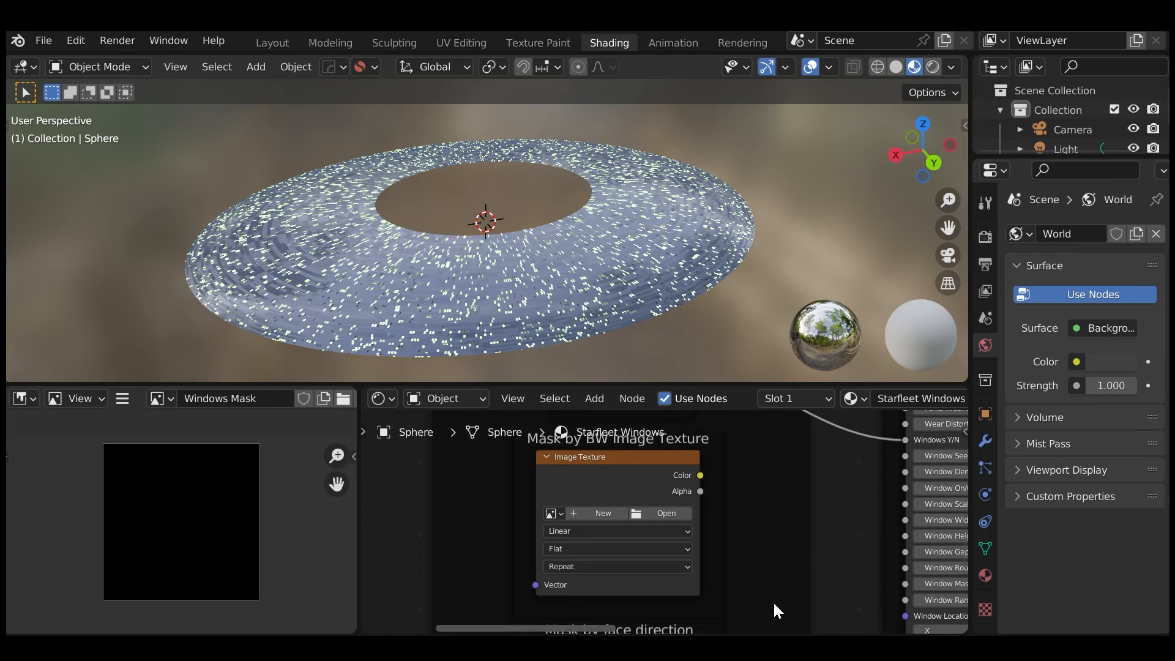
{"action": "left_click", "coordinate": [554, 513]}
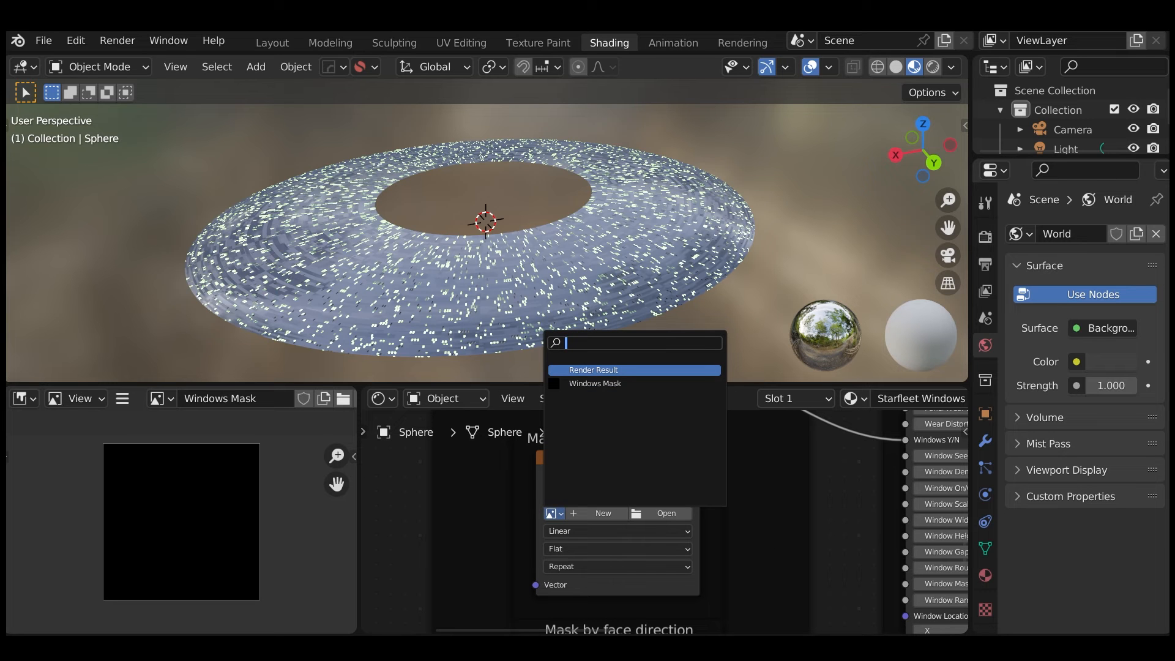
{"action": "left_click", "coordinate": [594, 383]}
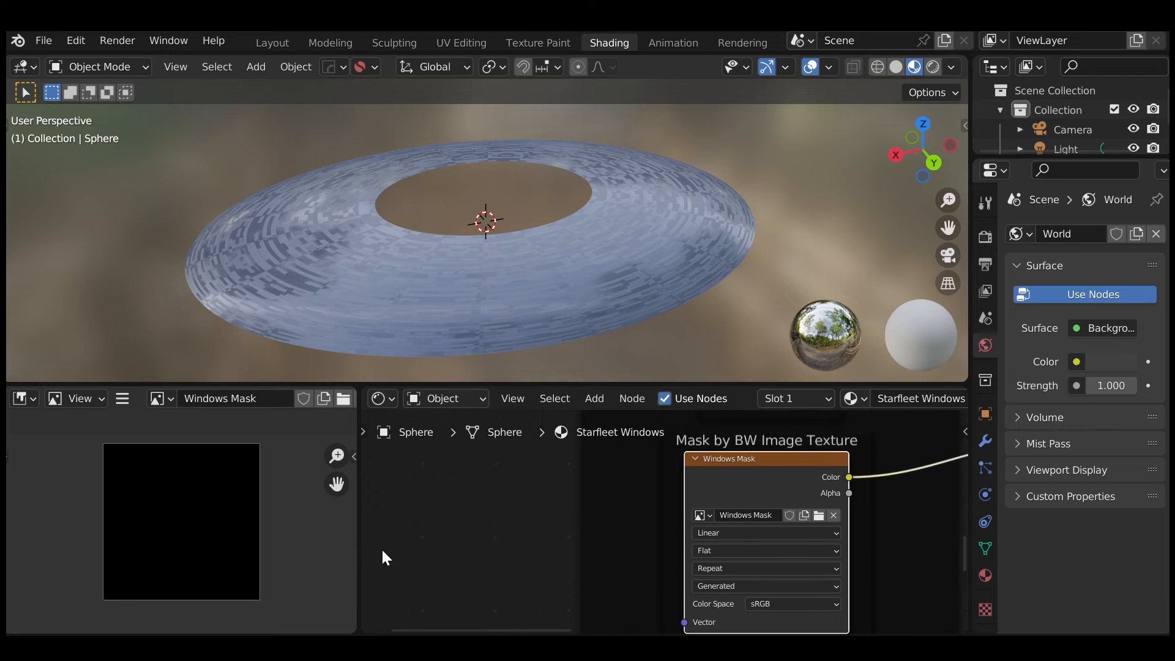
{"action": "left_click", "coordinate": [98, 66]}
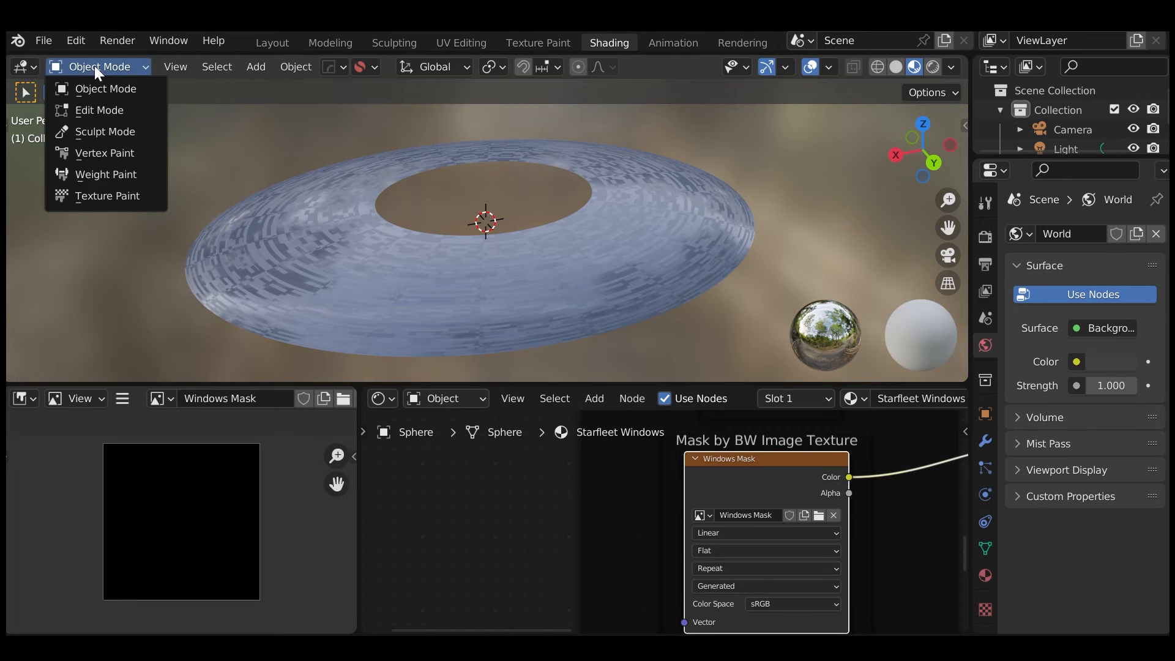
In Texture Paint mode, brush white strokes on the saucer front and outer band to reveal windows.
{"action": "left_click", "coordinate": [107, 196]}
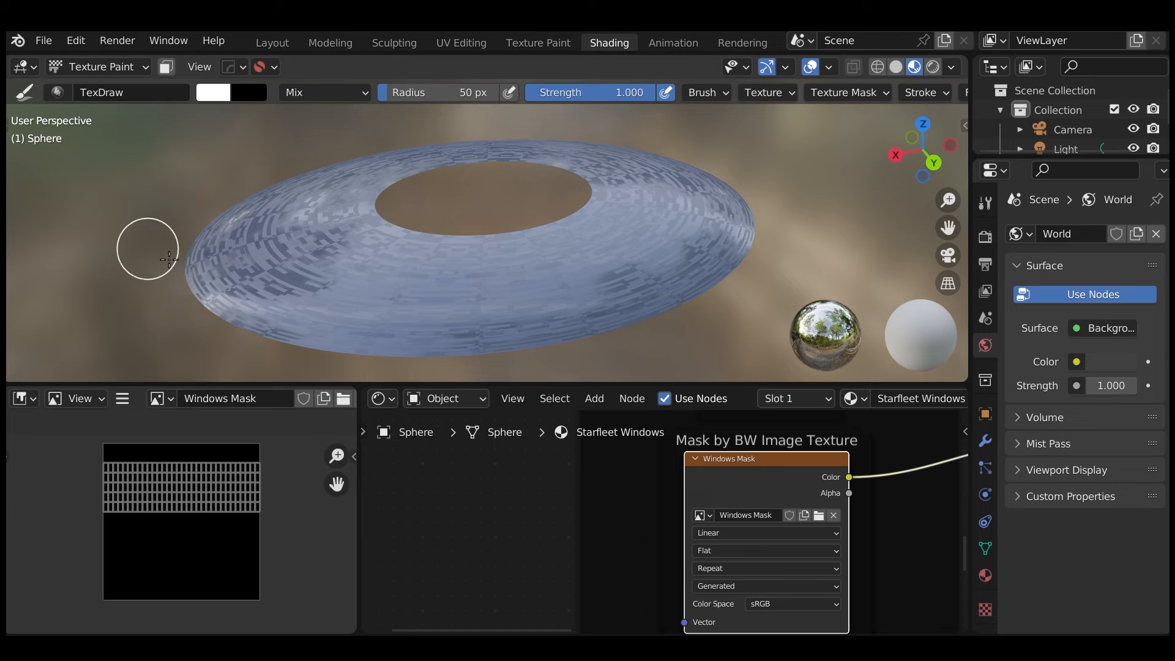
{"action": "left_click_drag", "start_coordinate": [158, 254], "coordinate": [494, 289]}
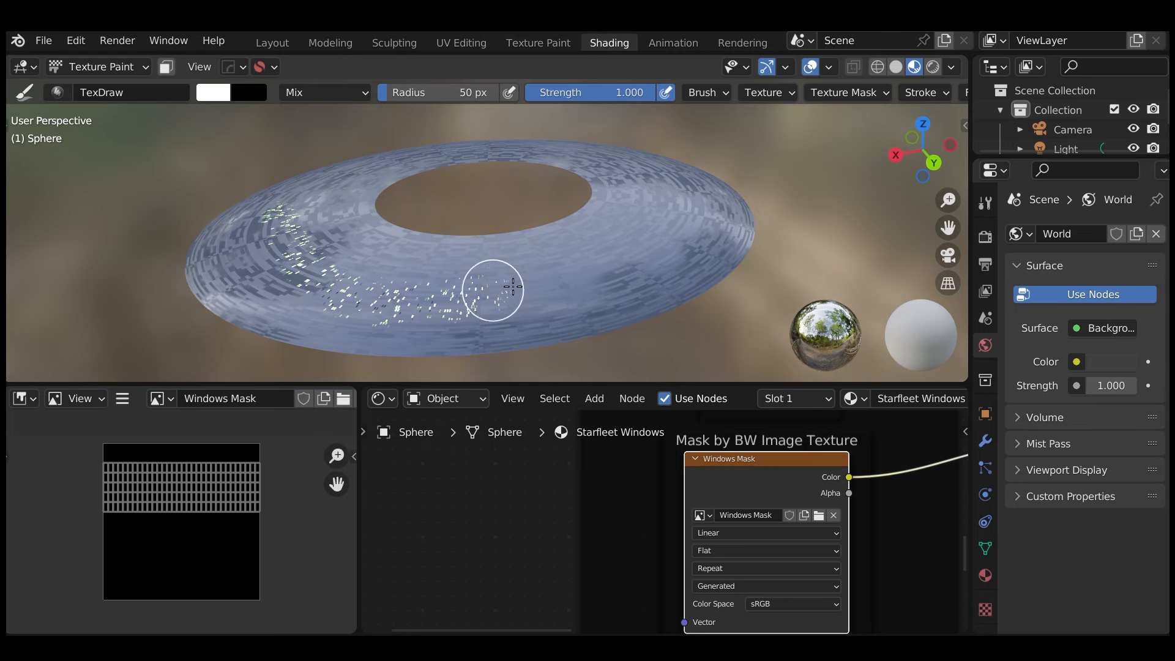
{"action": "left_click_drag", "start_coordinate": [492, 291], "coordinate": [283, 268]}
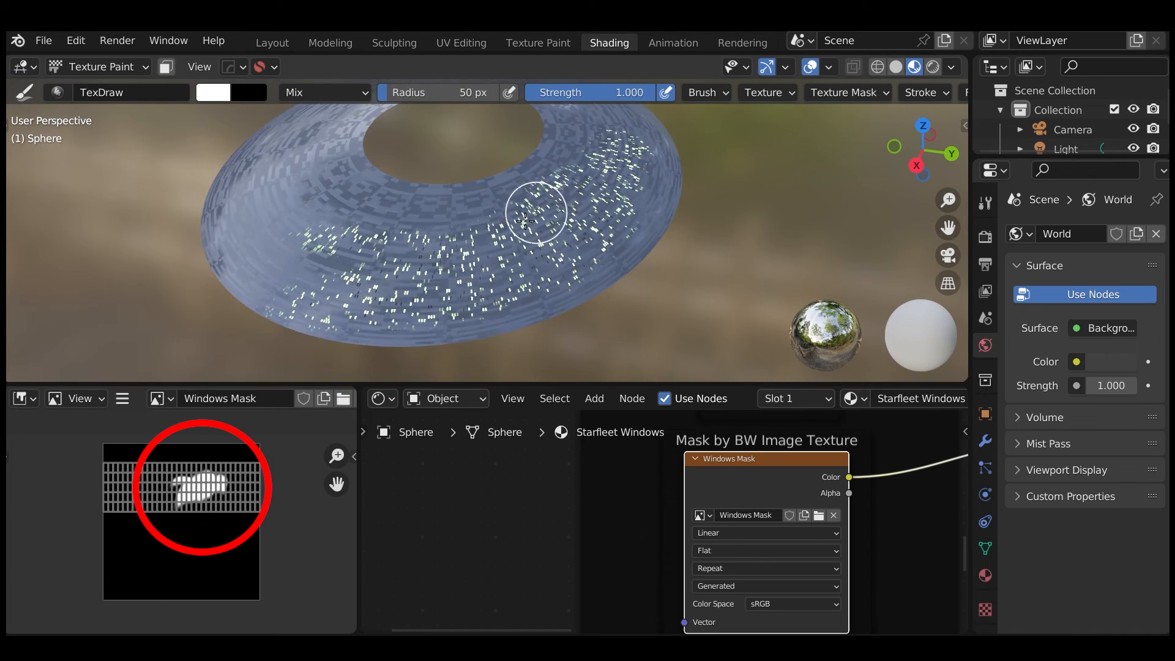
{"action": "left_click_drag", "start_coordinate": [536, 218], "coordinate": [476, 258]}
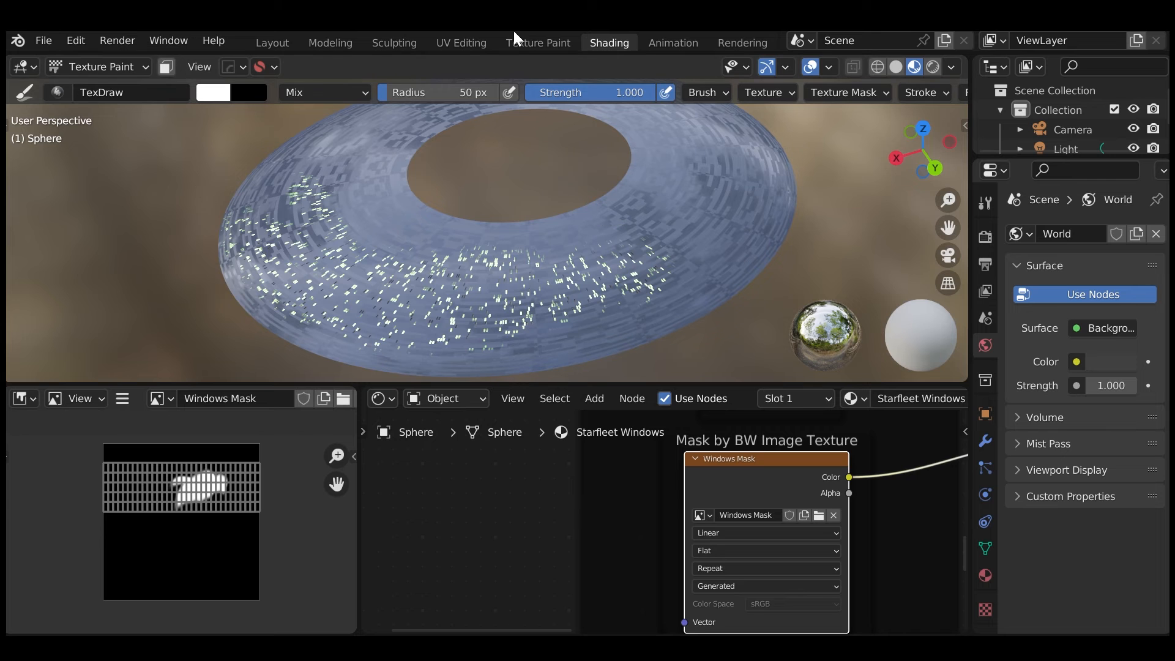
{"action": "left_click", "coordinate": [538, 43]}
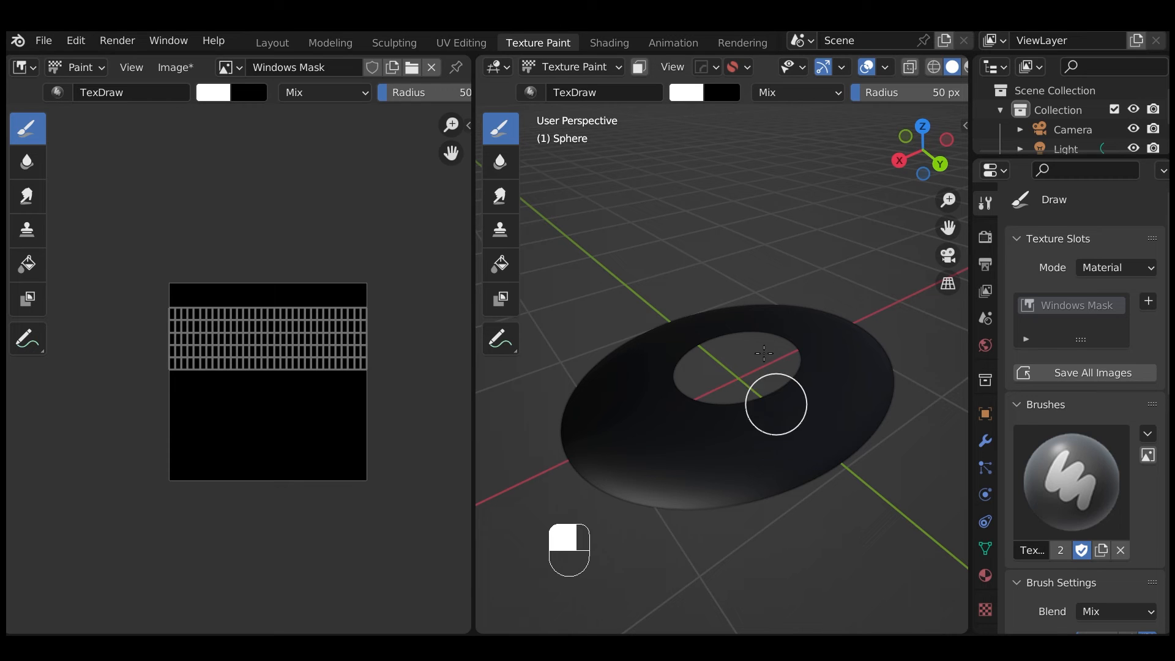
Bring up the interaction mode list from the viewport header.
{"action": "left_click", "coordinate": [572, 66]}
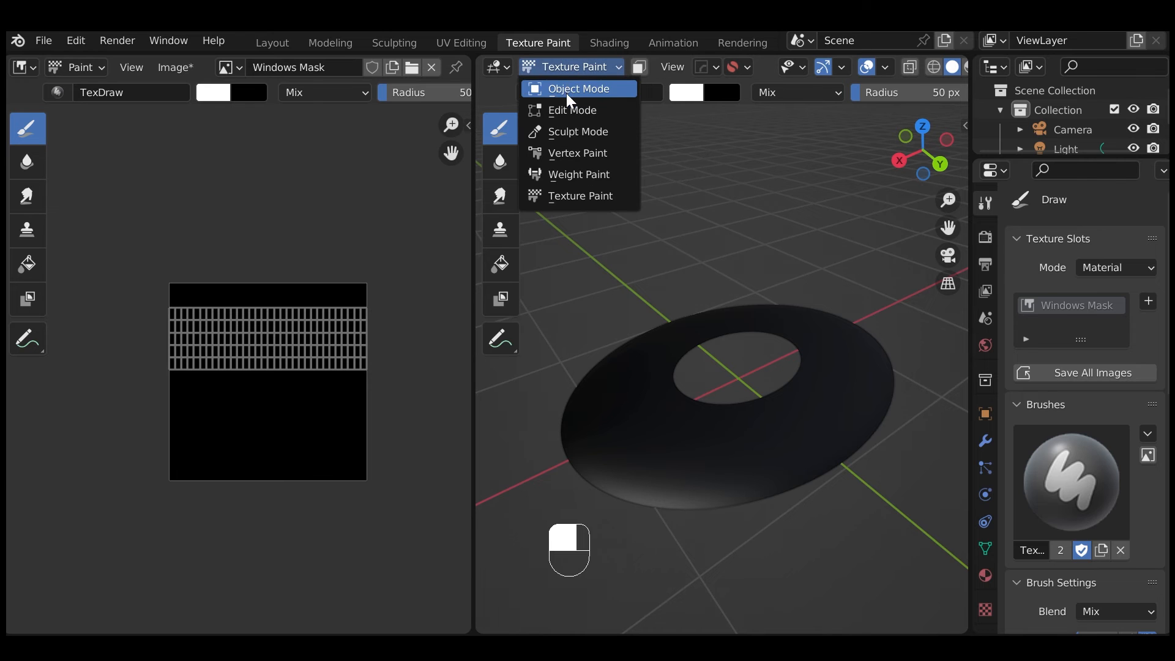
Enter Edit Mode and pick out concentric face rings on the saucer top.
{"action": "left_click", "coordinate": [573, 110]}
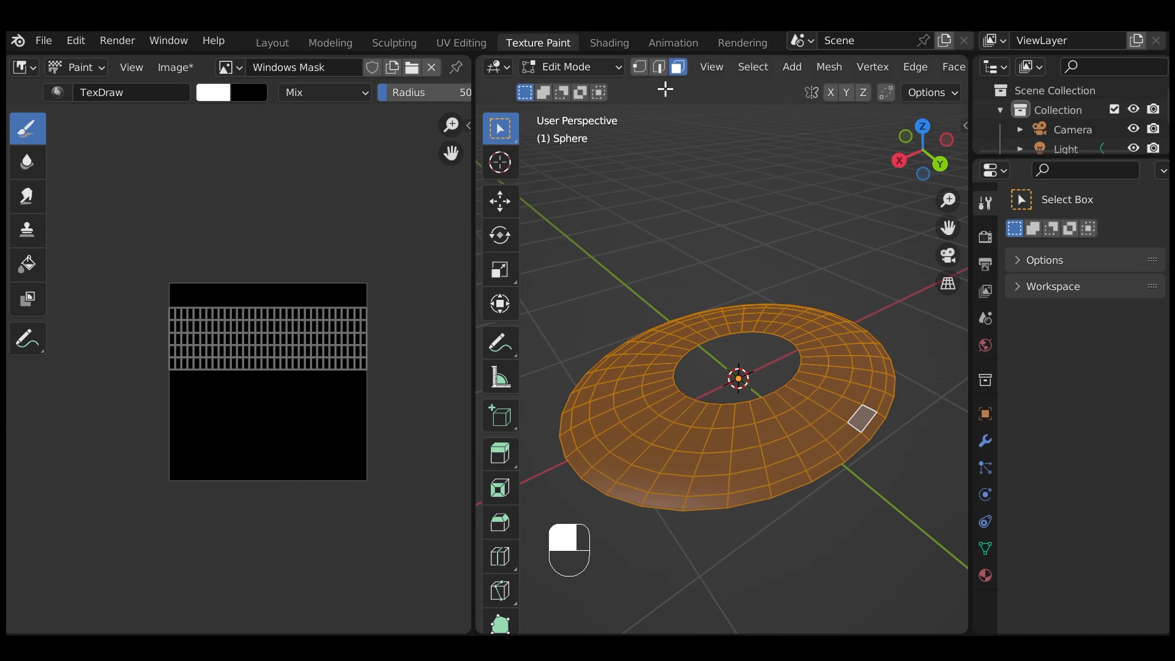
{"action": "mouse_move", "coordinate": [756, 585]}
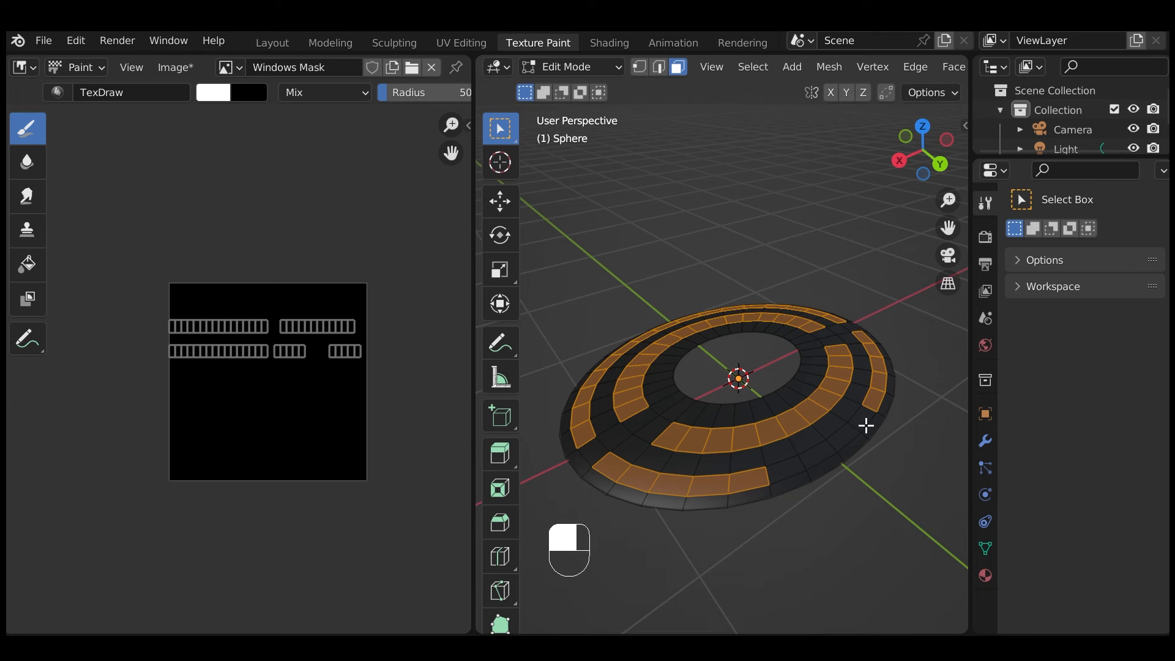
{"action": "left_click", "coordinate": [569, 66]}
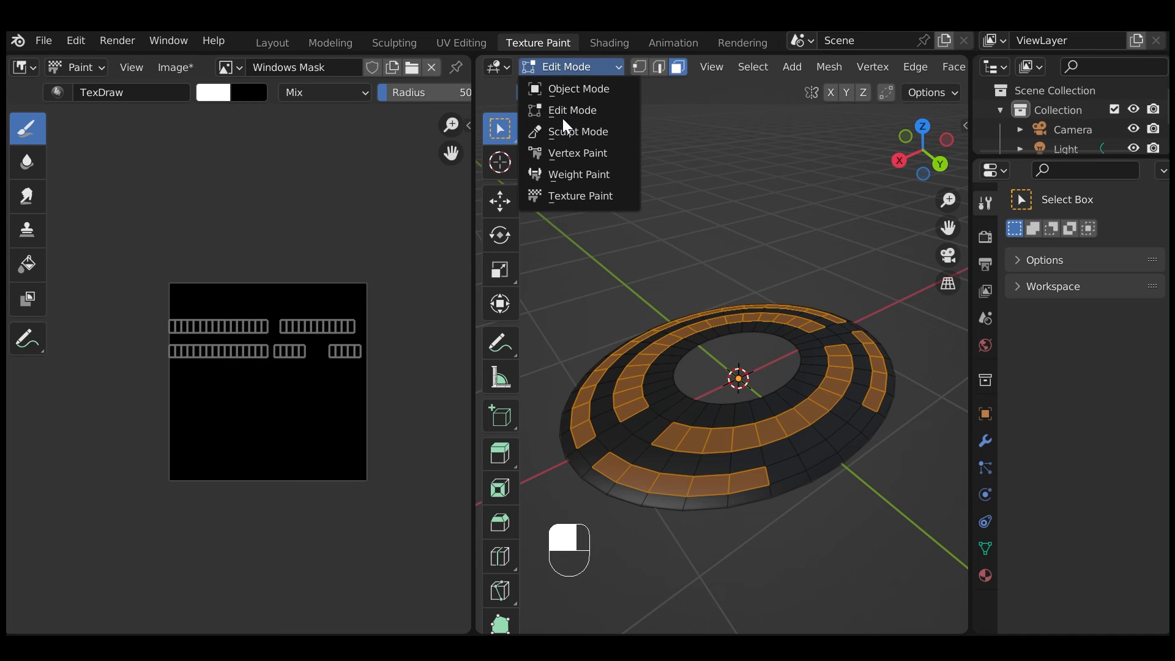
With Paint Mask on, use the Fill tool to paint the selected face rings white.
{"action": "left_click", "coordinate": [579, 196]}
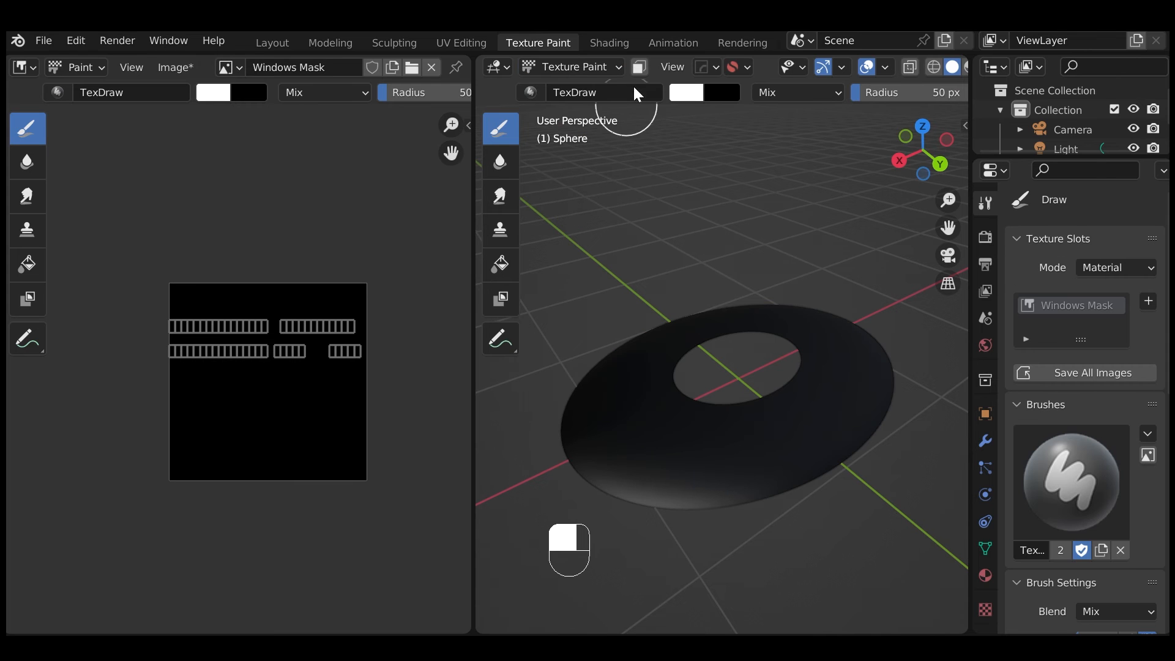
{"action": "left_click", "coordinate": [639, 66]}
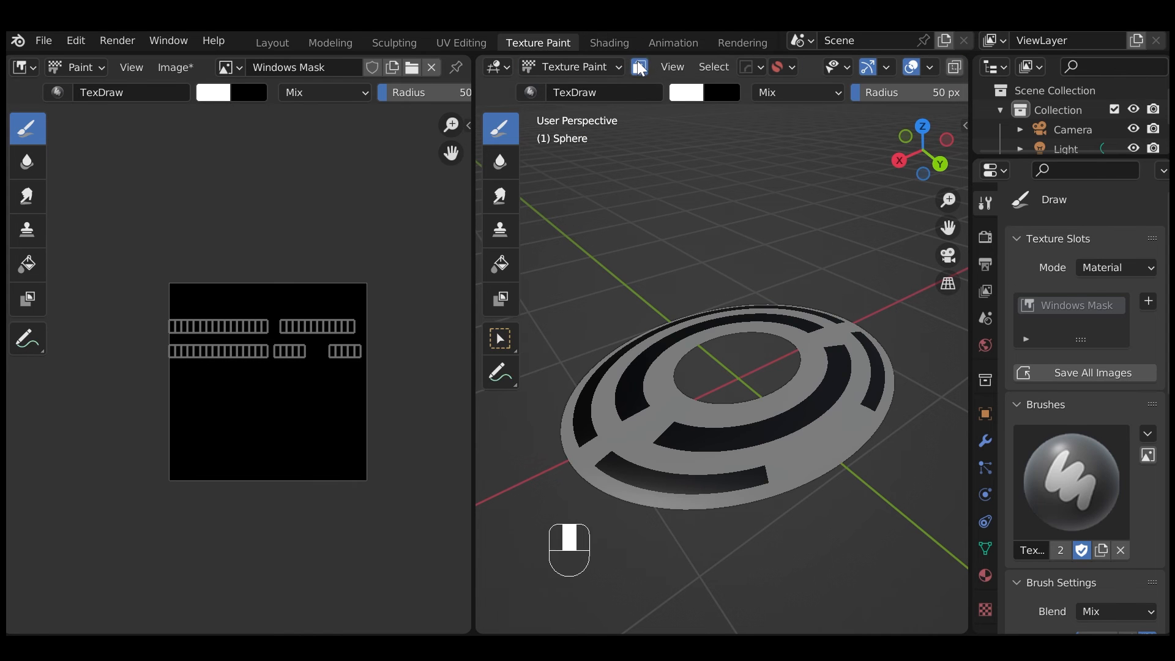
{"action": "mouse_move", "coordinate": [639, 66]}
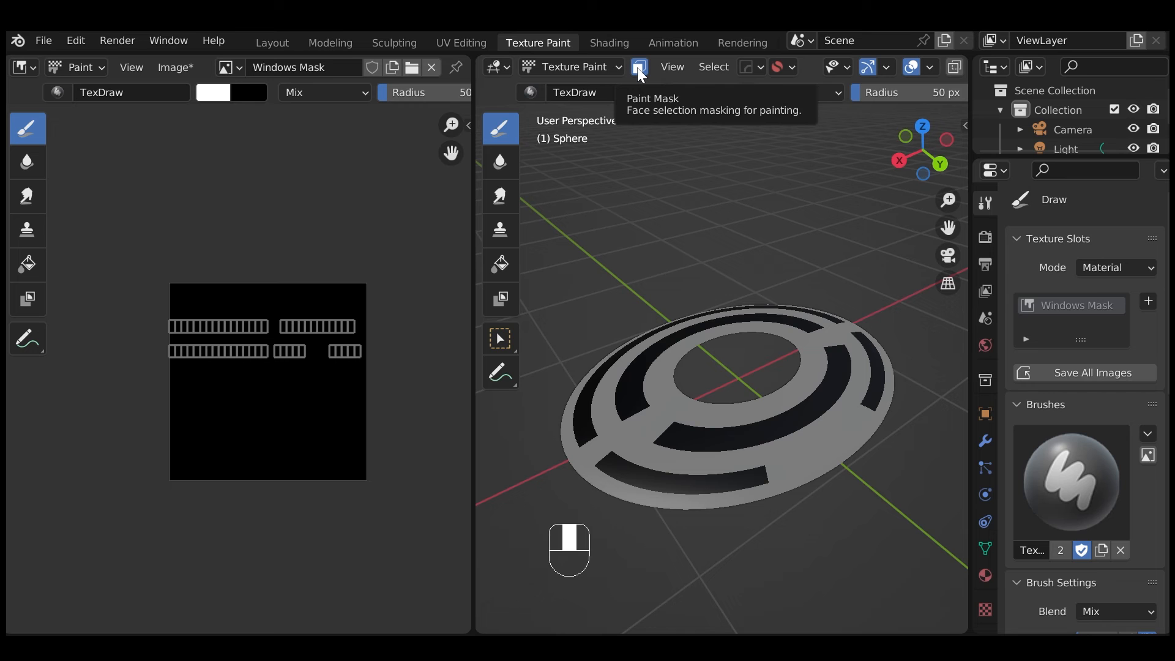
{"action": "mouse_move", "coordinate": [596, 262]}
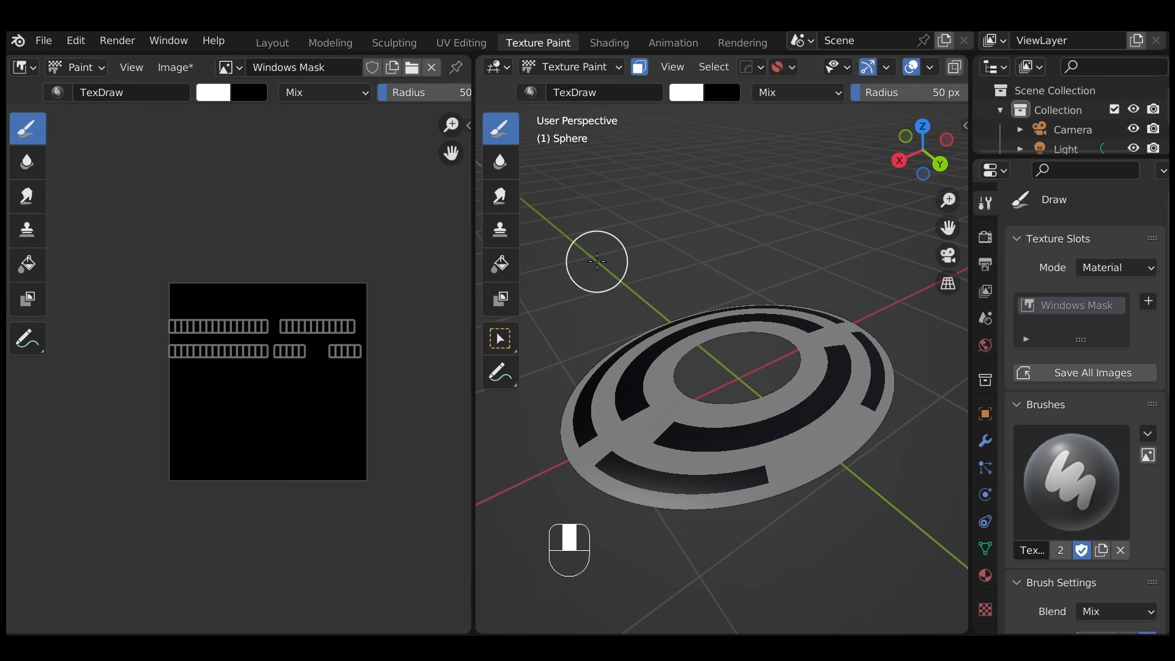
{"action": "left_click", "coordinate": [499, 264]}
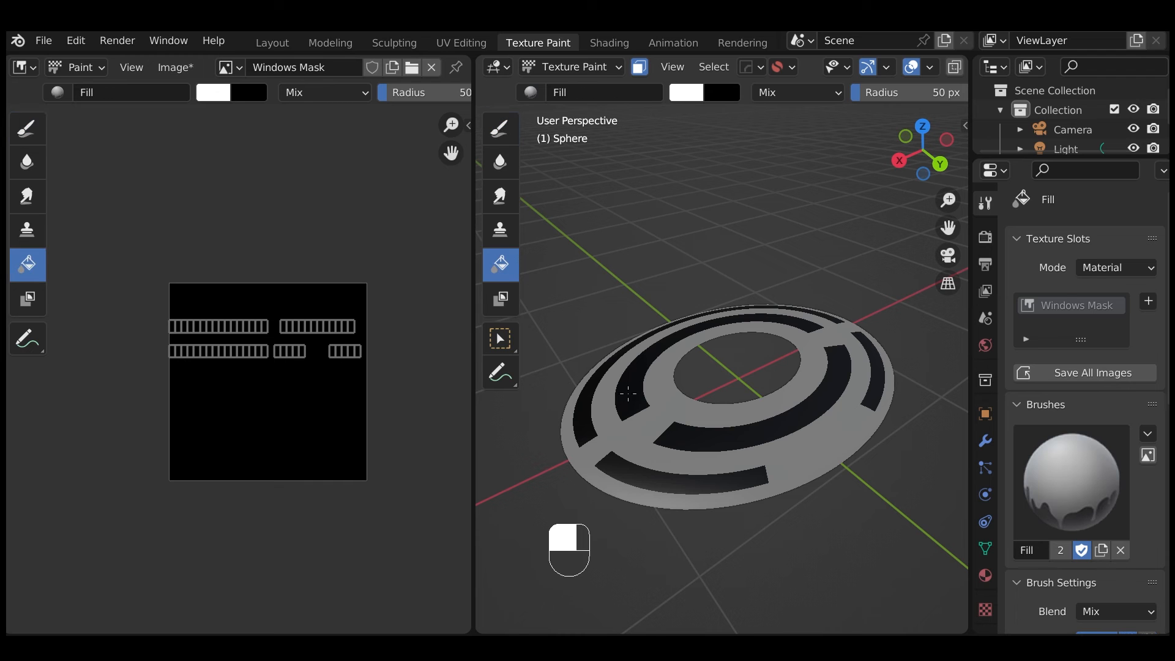
{"action": "left_click", "coordinate": [630, 396]}
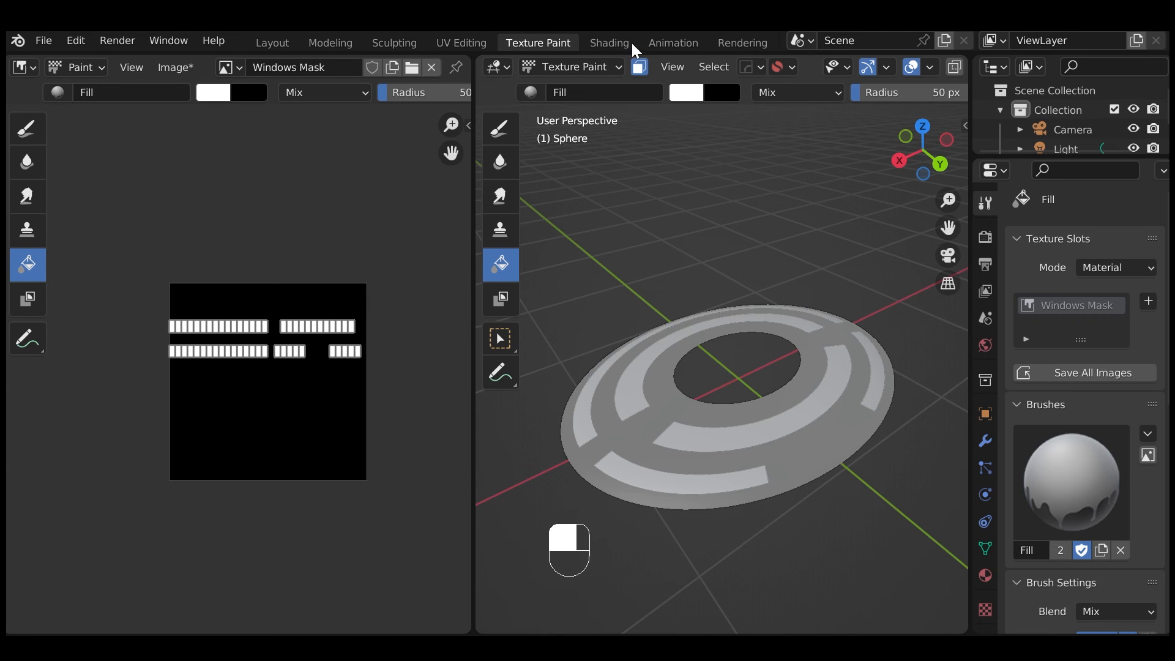
In the Shading workspace, switch on Bloom in the Eevee render settings with the saucer framed in view.
{"action": "left_click", "coordinate": [608, 43]}
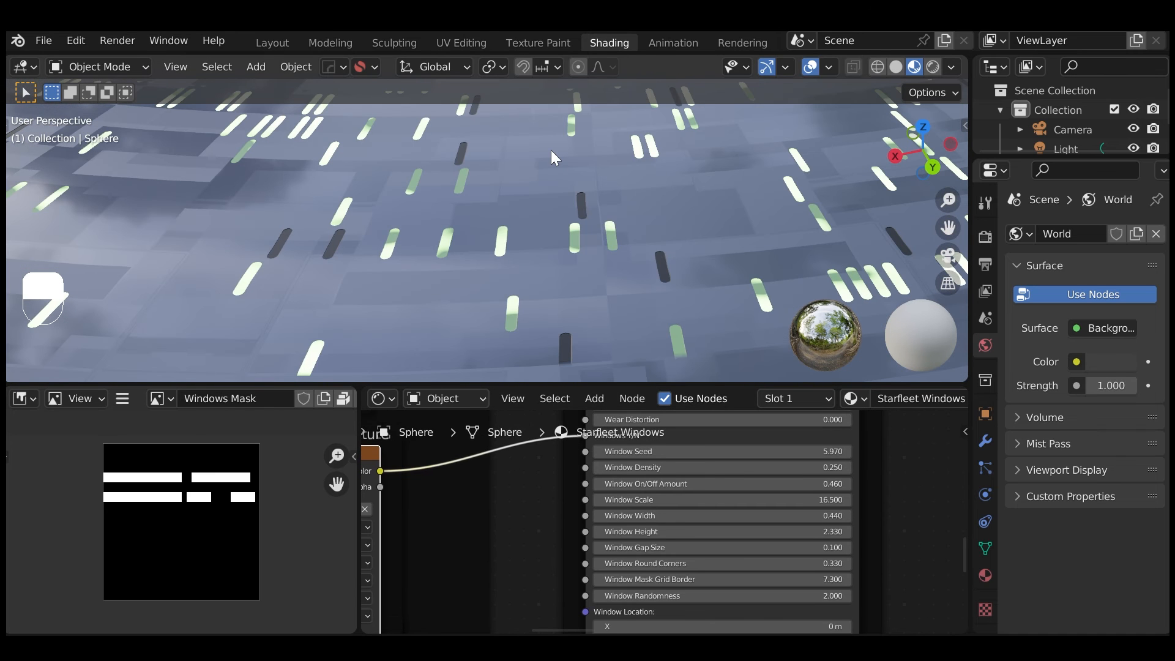
{"action": "left_click_drag", "start_coordinate": [674, 563], "coordinate": [720, 563]}
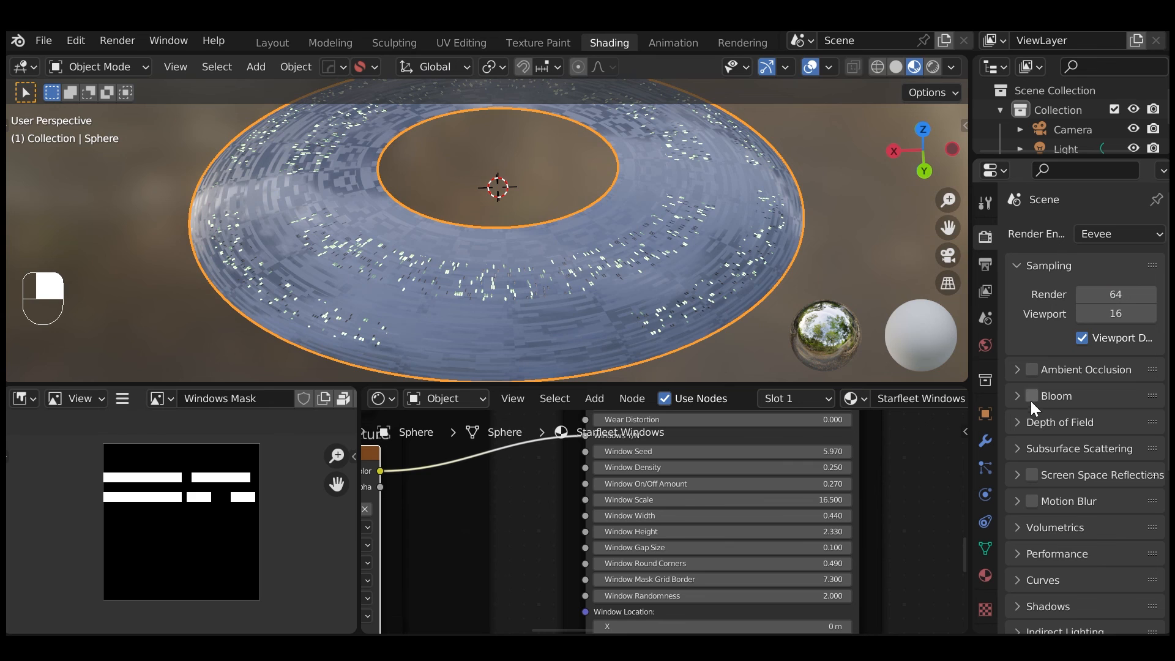
{"action": "left_click", "coordinate": [1033, 395]}
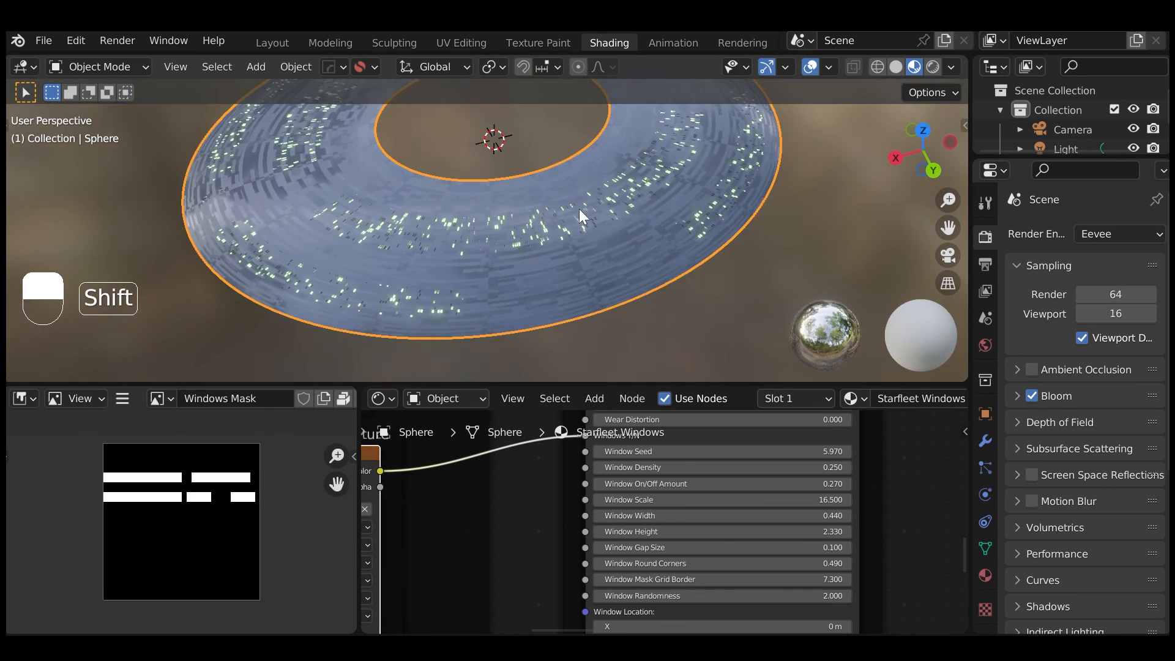
{"action": "left_click_drag", "start_coordinate": [580, 218], "coordinate": [607, 229]}
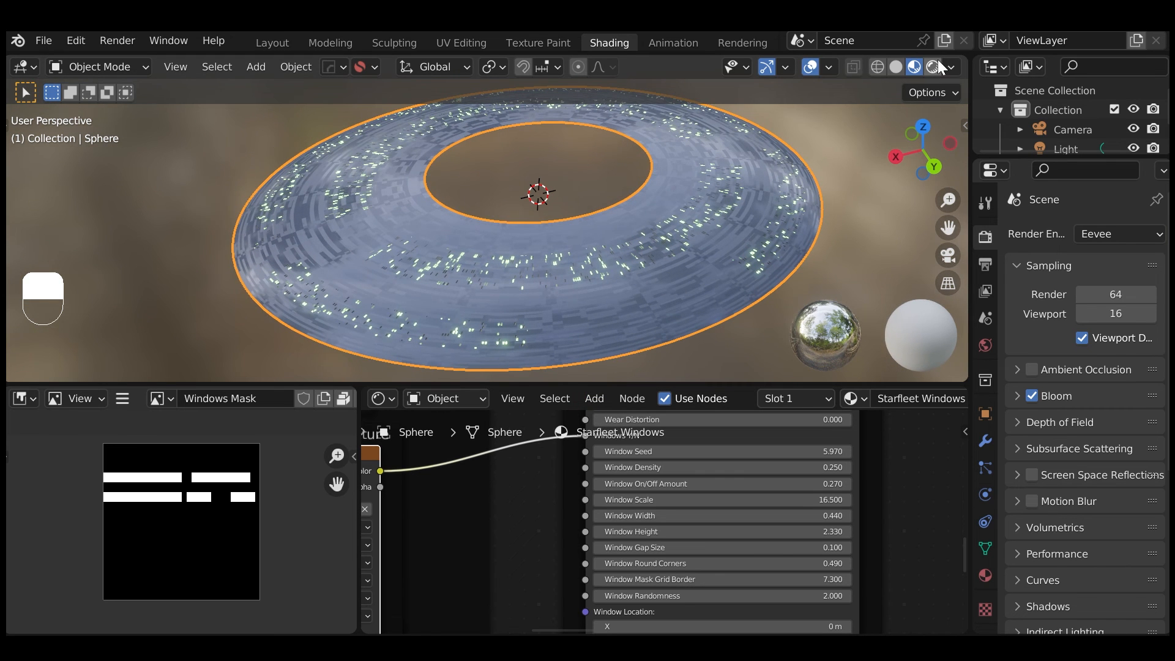
With rendered viewport shading, add an Environment Texture world node loading spruit_sunrise_4k.hdr from the hdris folder.
{"action": "left_click", "coordinate": [445, 398]}
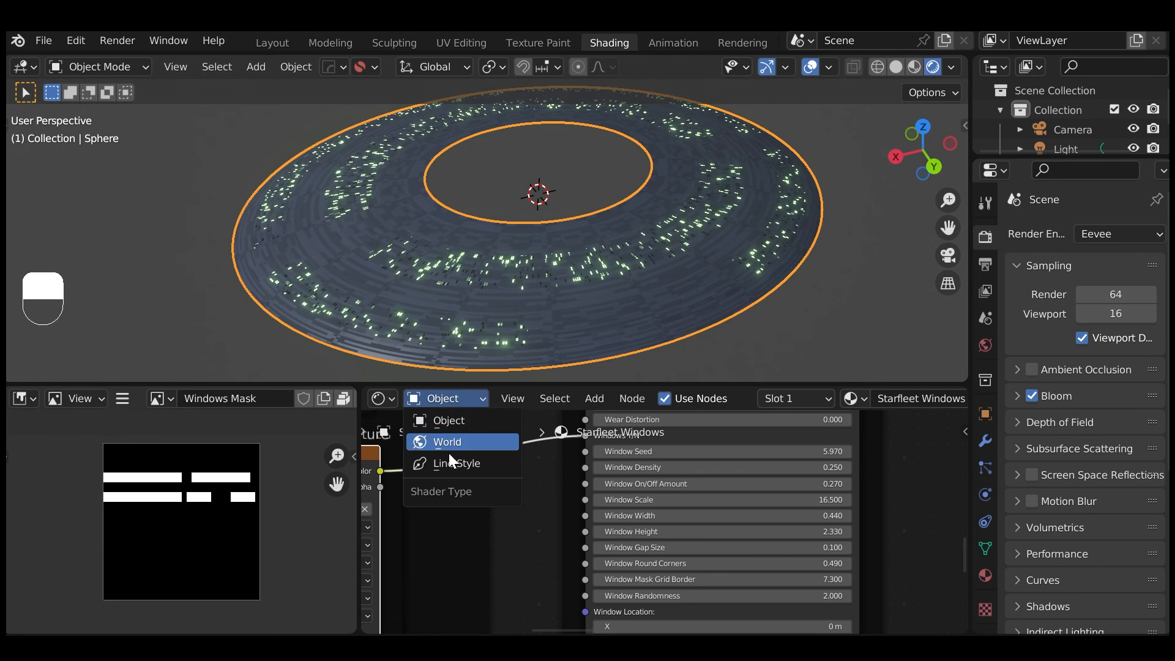
{"action": "left_click", "coordinate": [447, 442]}
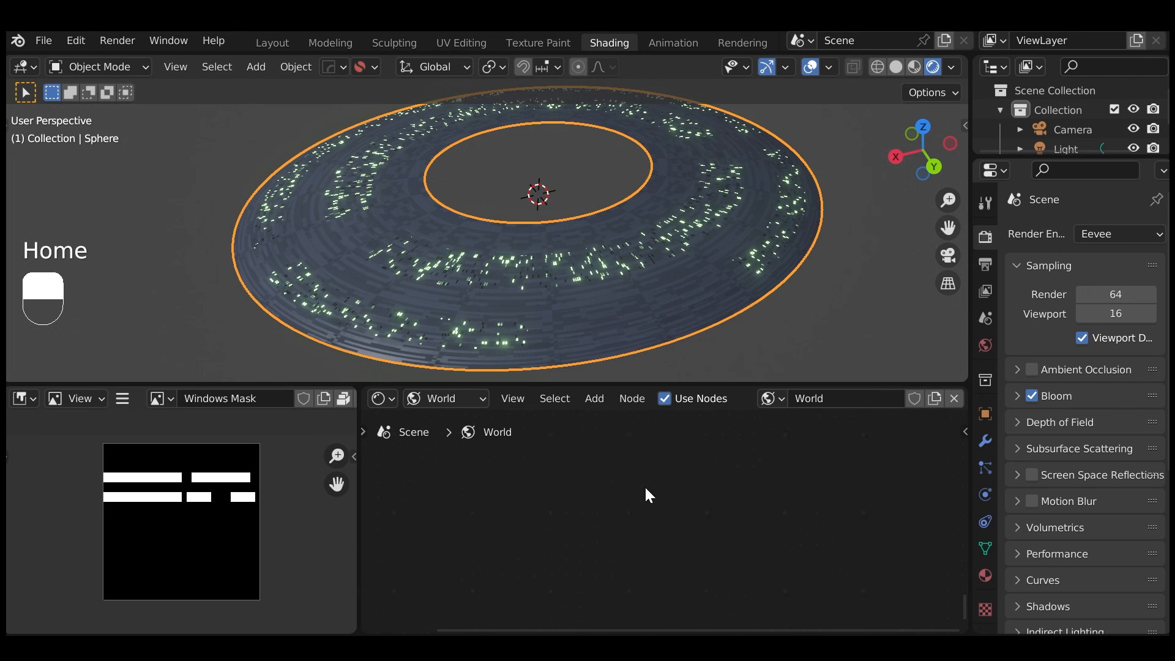
{"action": "key", "text": "shift+a"}
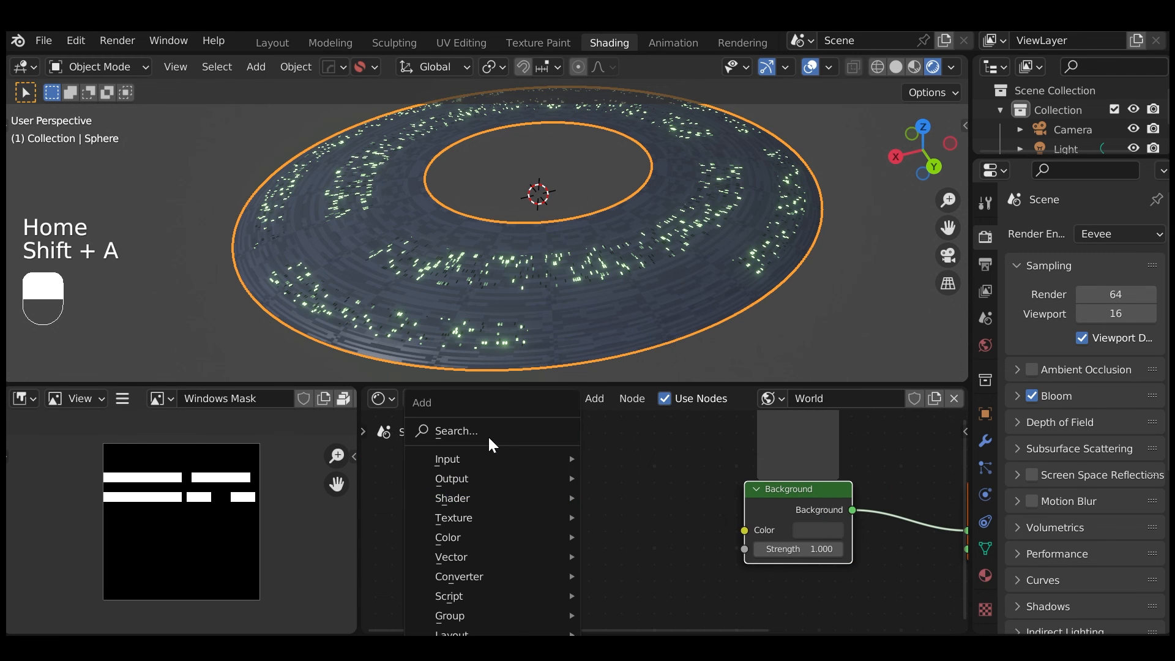
{"action": "type", "text": "envi"}
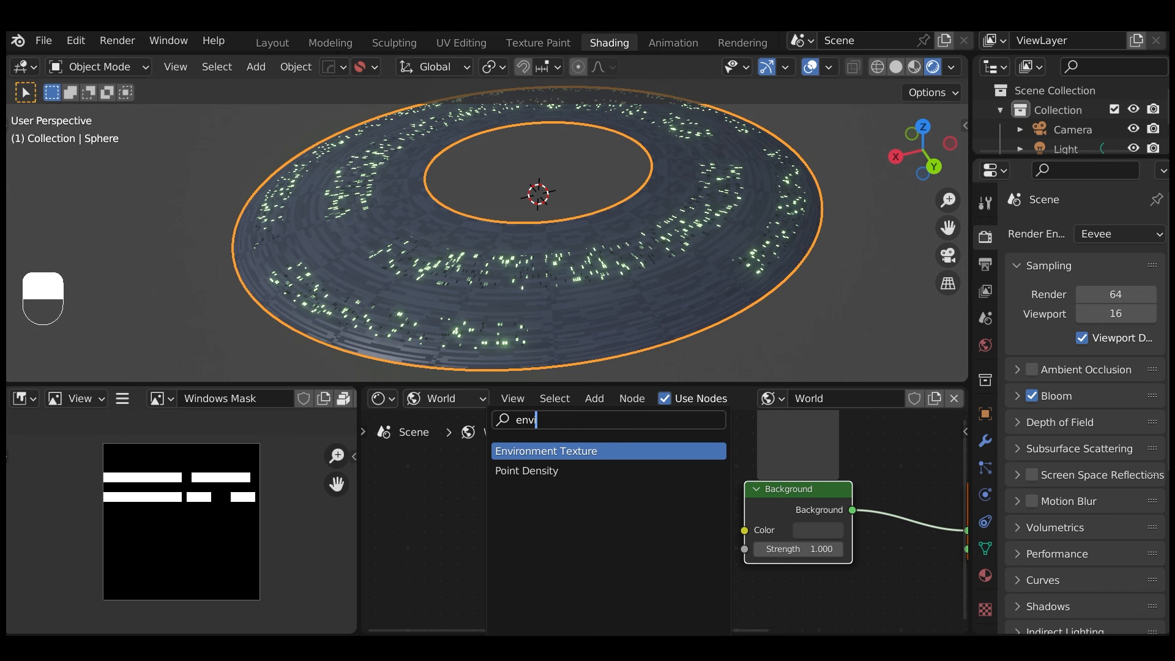
{"action": "left_click", "coordinate": [546, 450]}
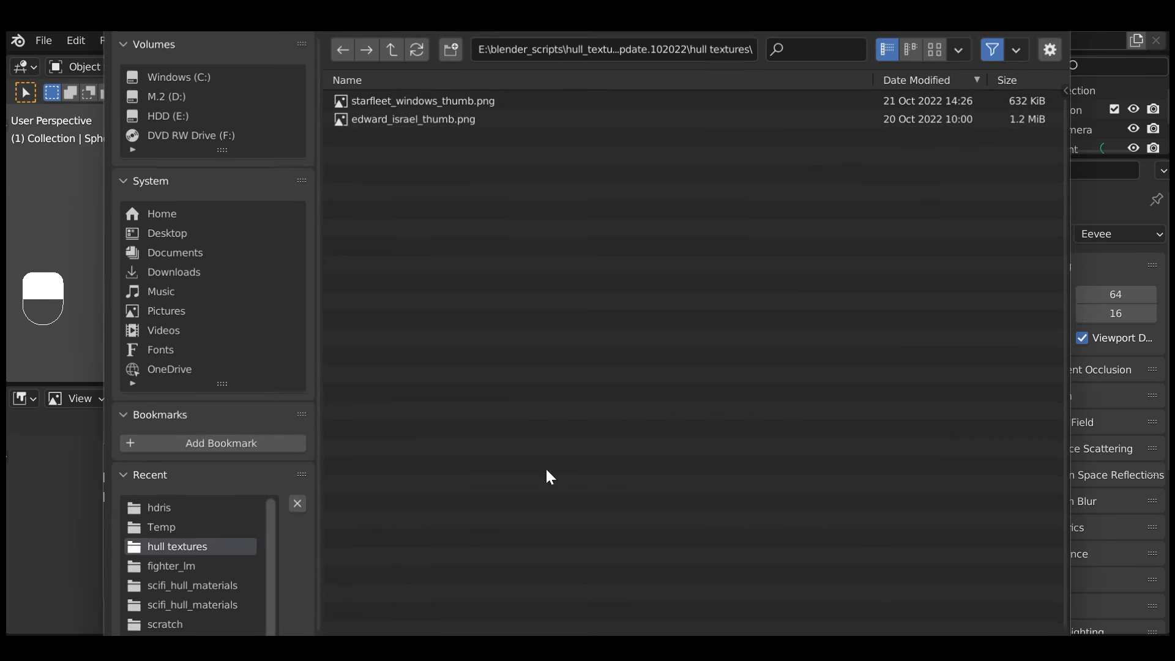
{"action": "left_click", "coordinate": [159, 508]}
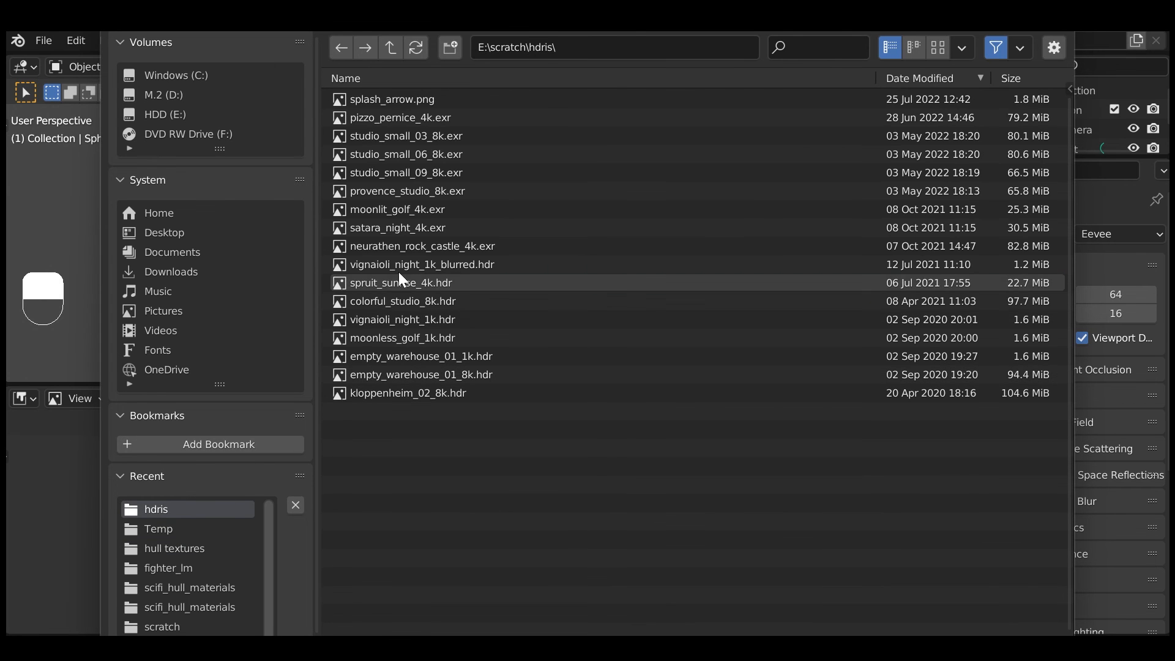
{"action": "double_click", "coordinate": [401, 283]}
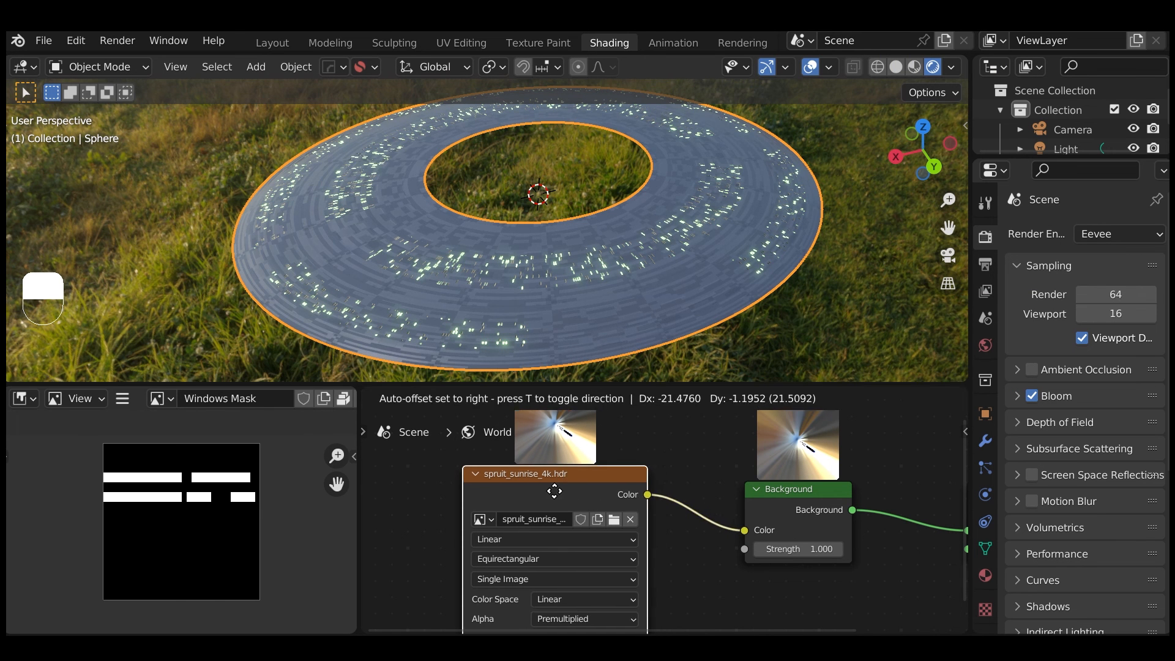
Add a Mix node before Background and a Light Path node so camera rays see black.
{"action": "key", "text": "shift+a"}
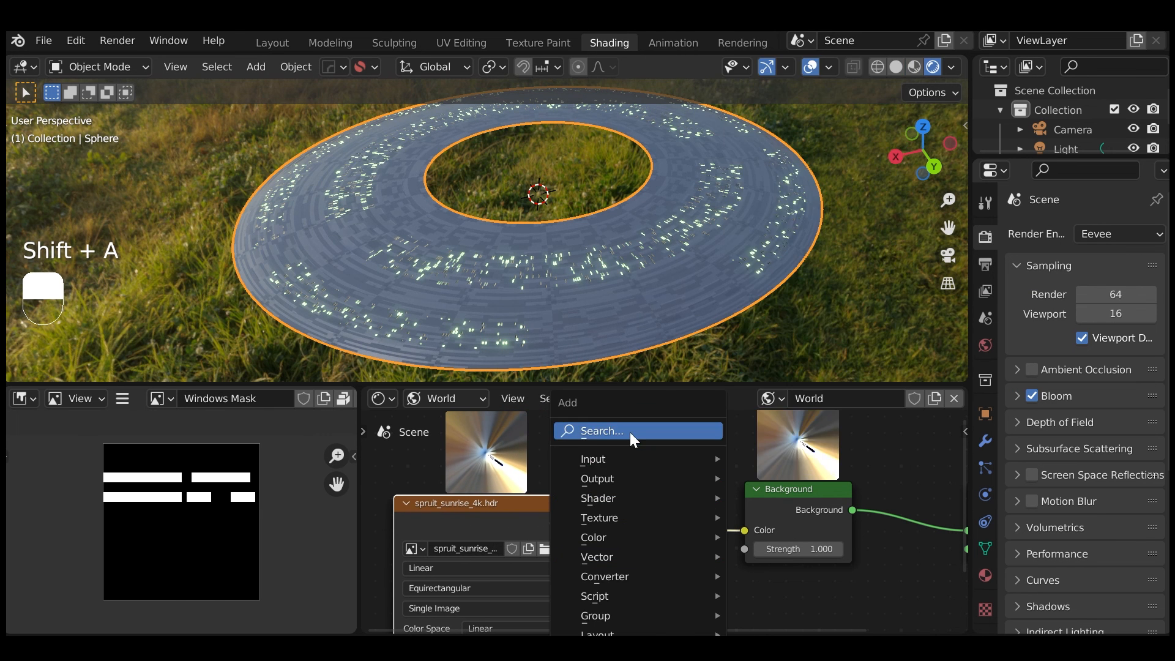
{"action": "left_click", "coordinate": [592, 537]}
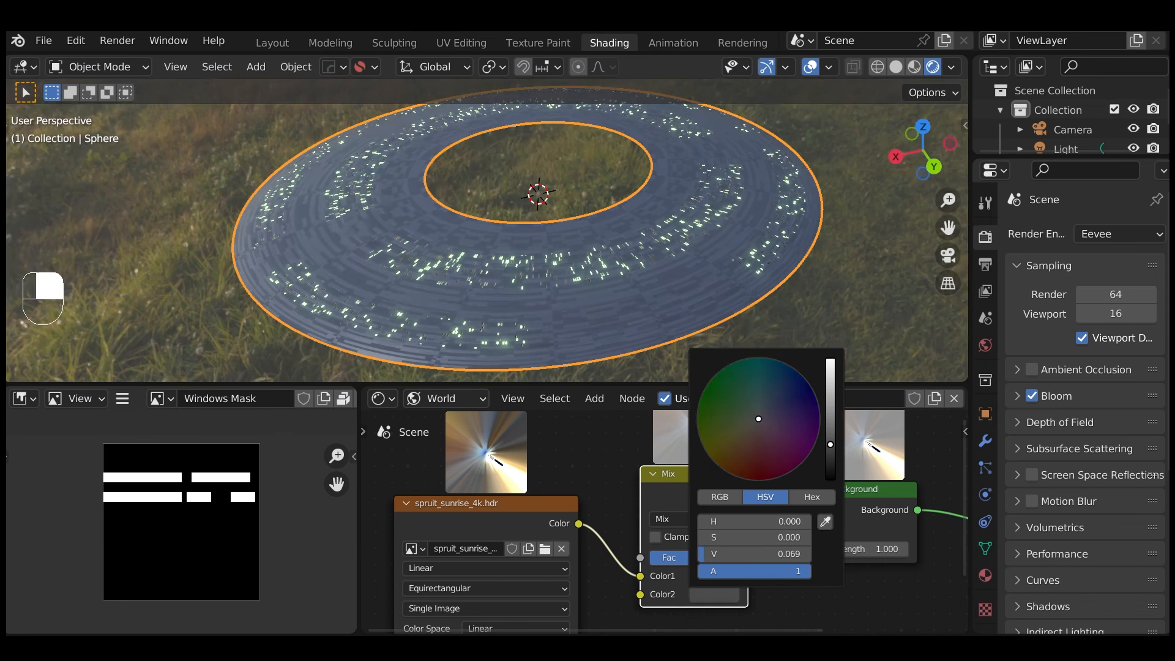
{"action": "key", "text": "shift+a"}
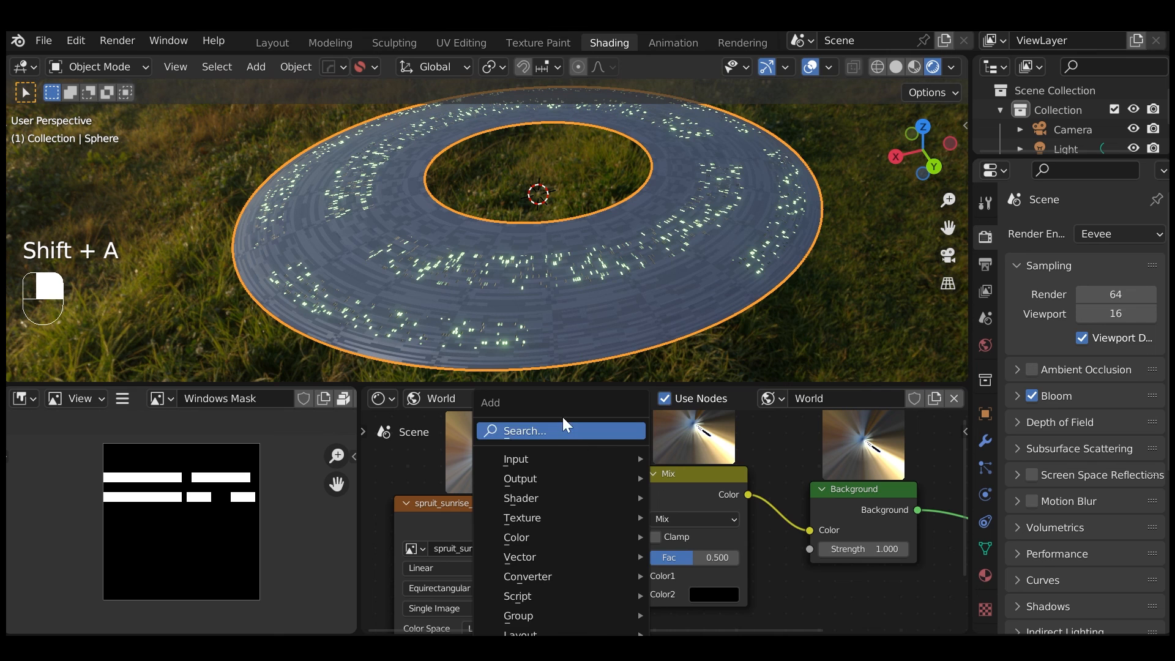
{"action": "type", "text": "ligh"}
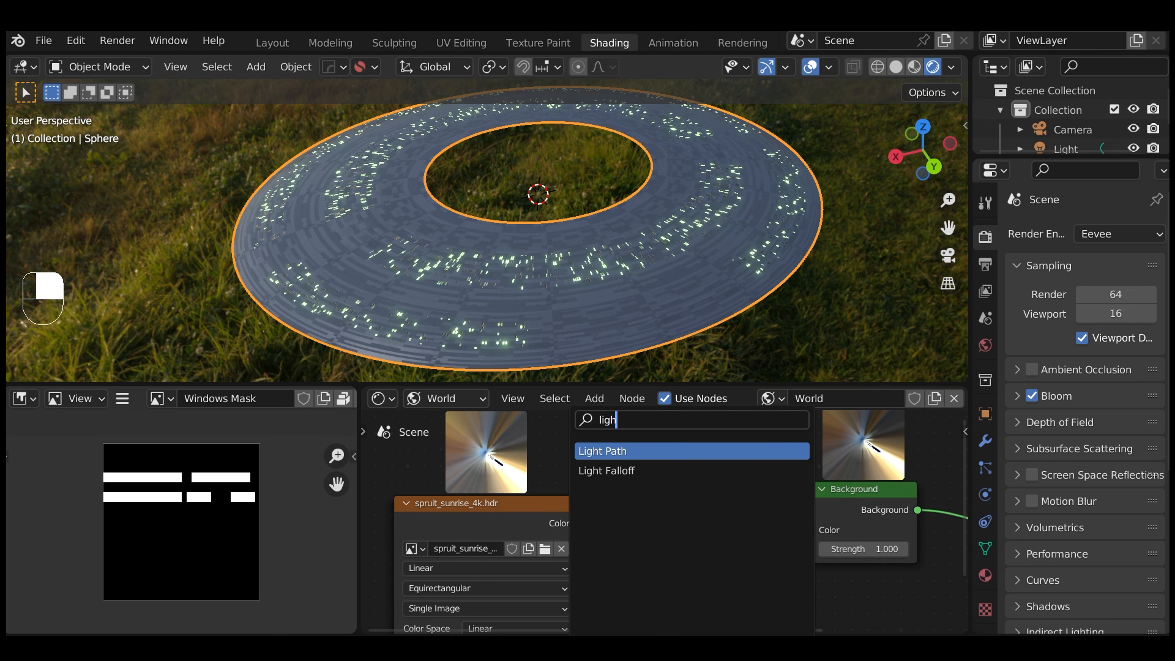
{"action": "left_click", "coordinate": [603, 450]}
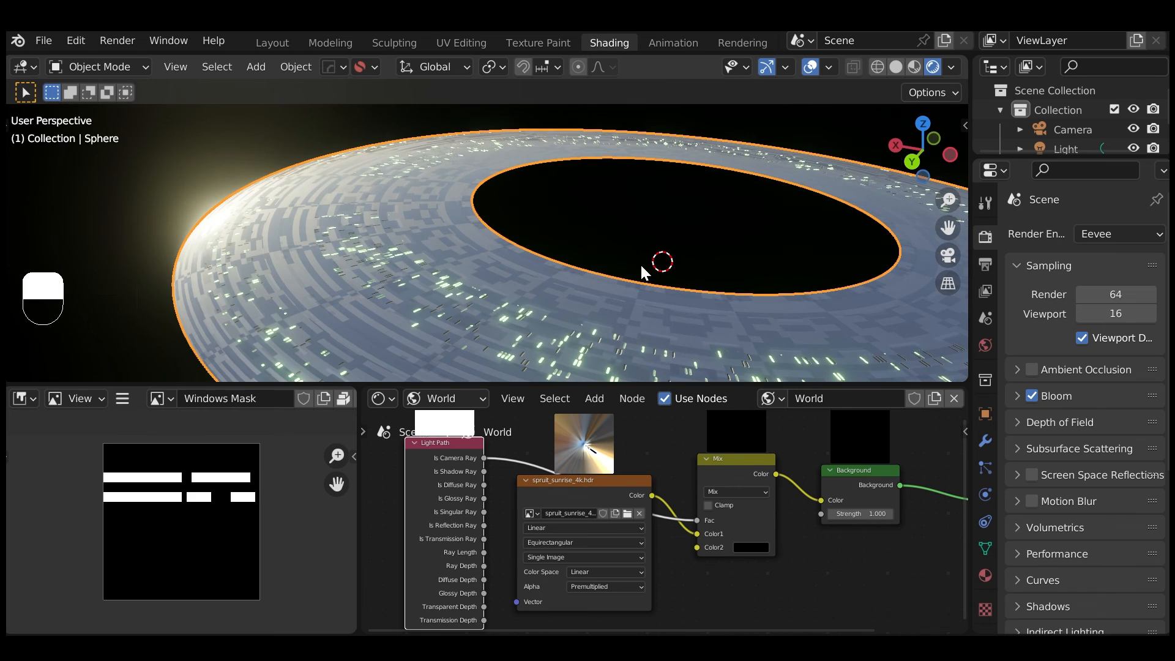
{"action": "left_click_drag", "start_coordinate": [642, 272], "coordinate": [586, 218]}
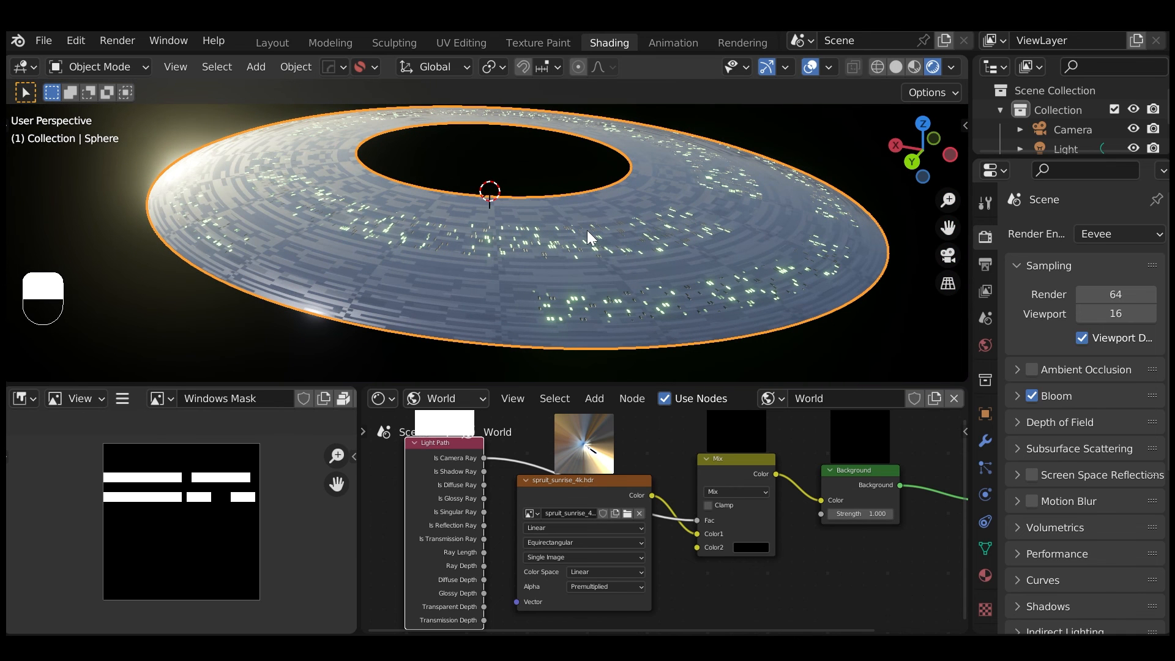
{"action": "mouse_move", "coordinate": [604, 239]}
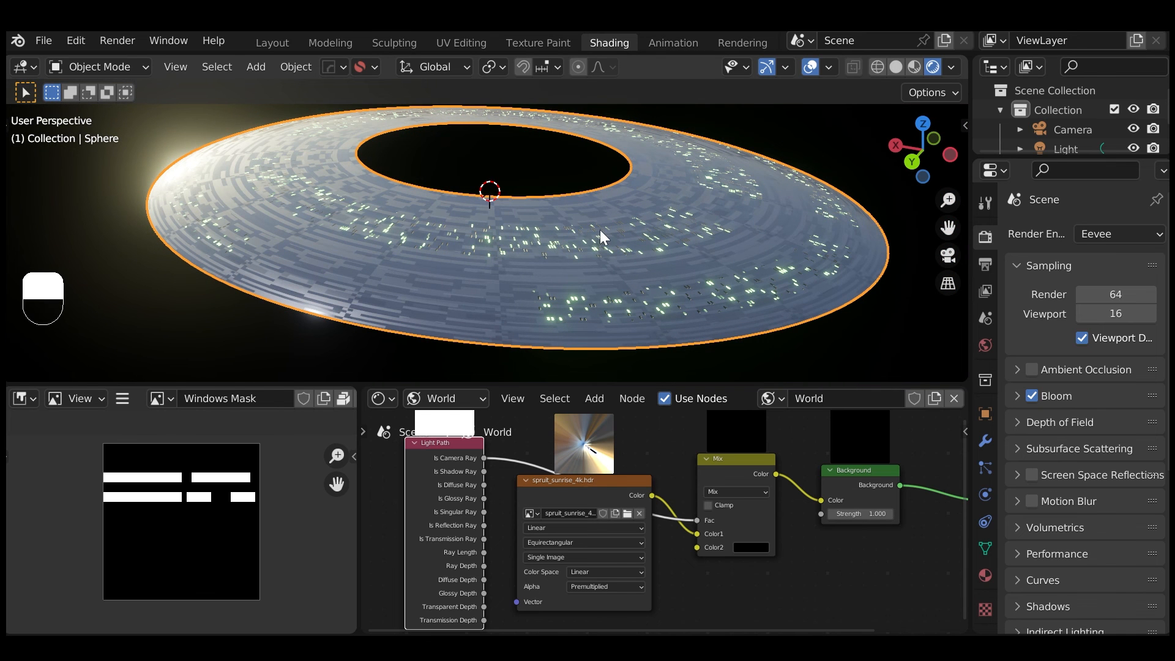